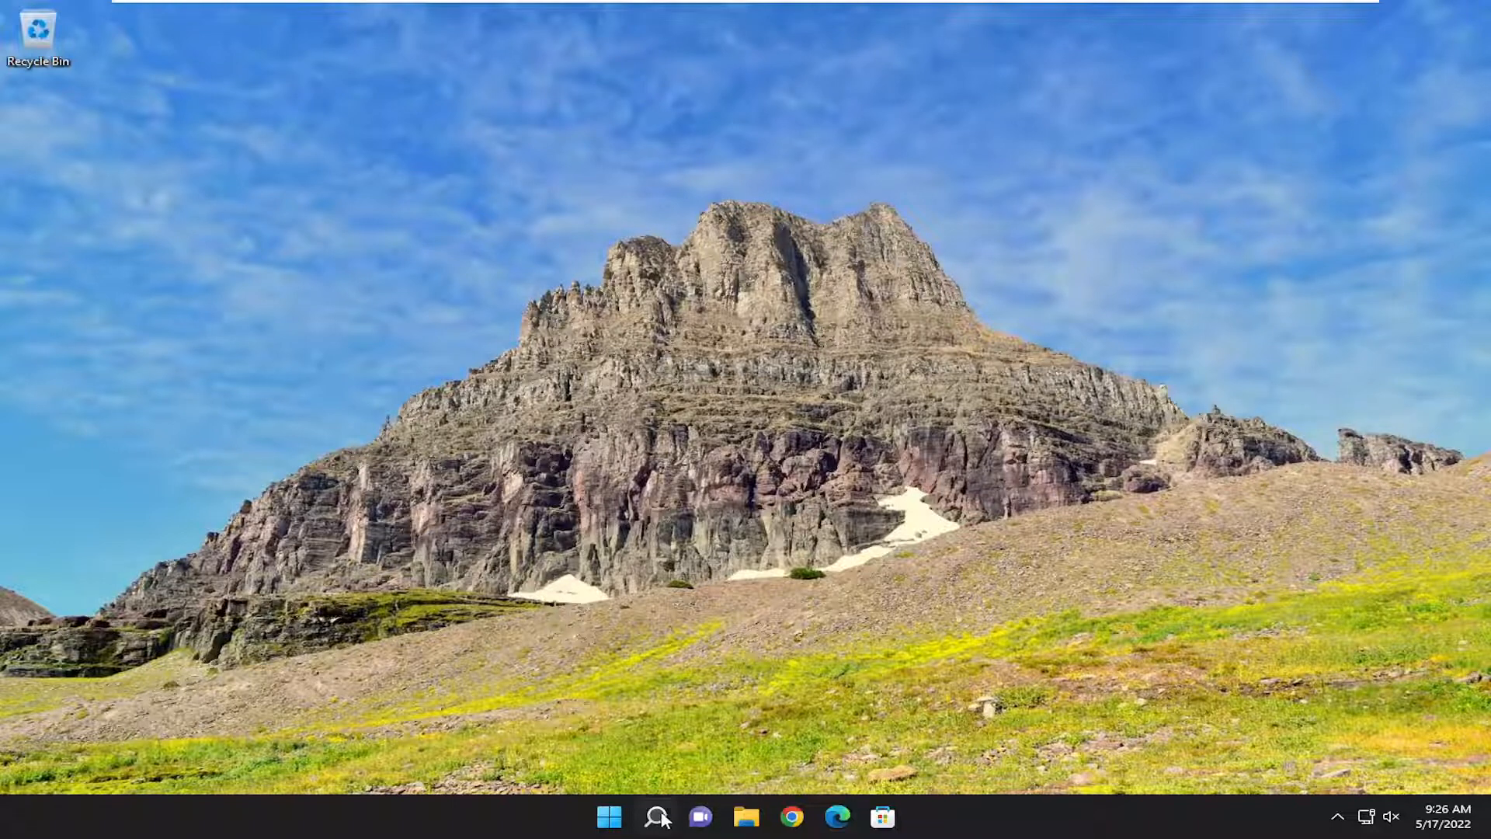
Step: Launch Registry Editor as administrator from Search ('reged') and approve the UAC prompt
text(regedit)
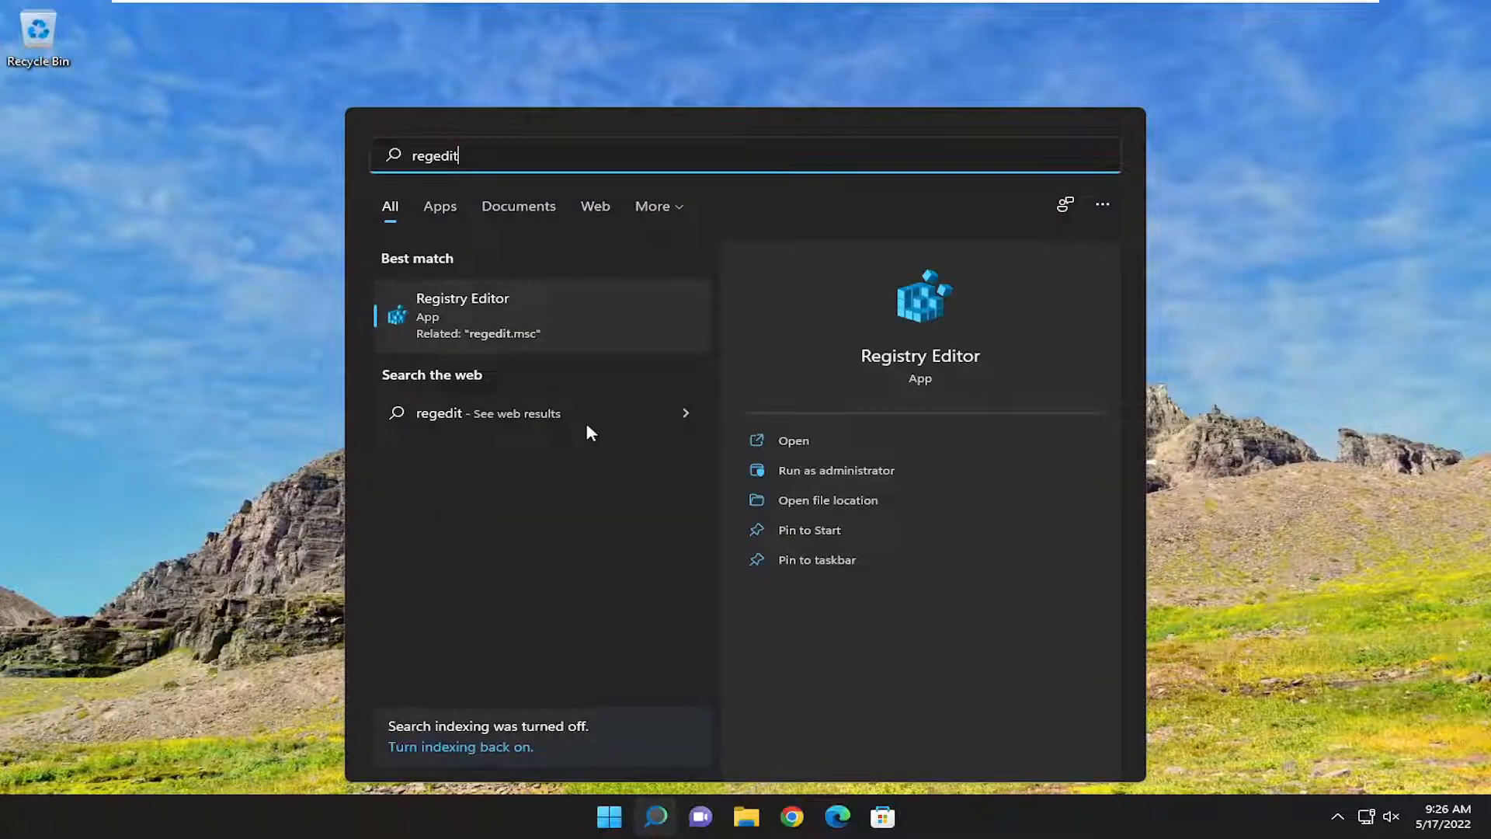
mouse_move(466, 306)
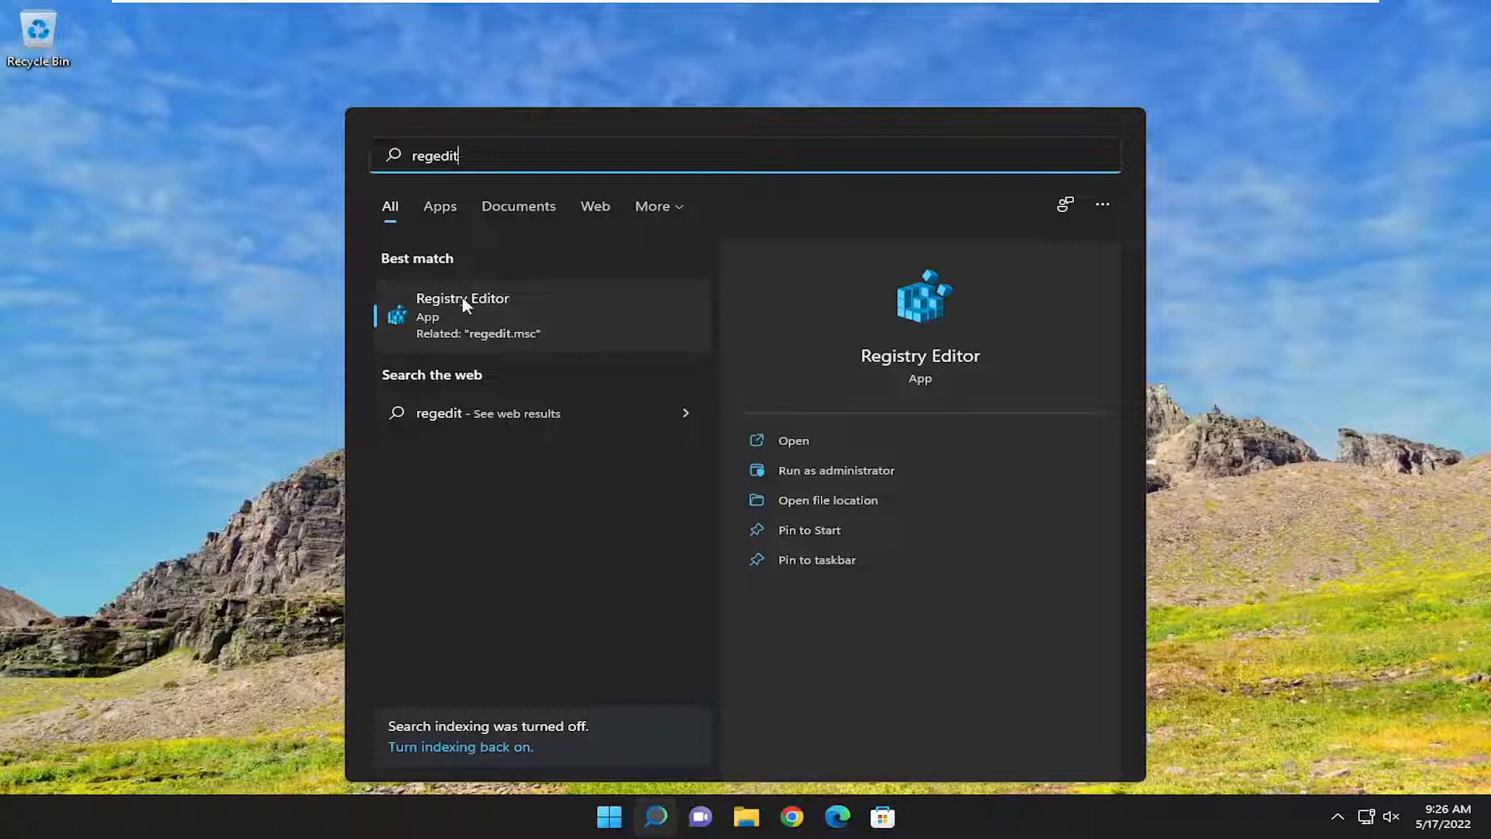
right_click(463, 314)
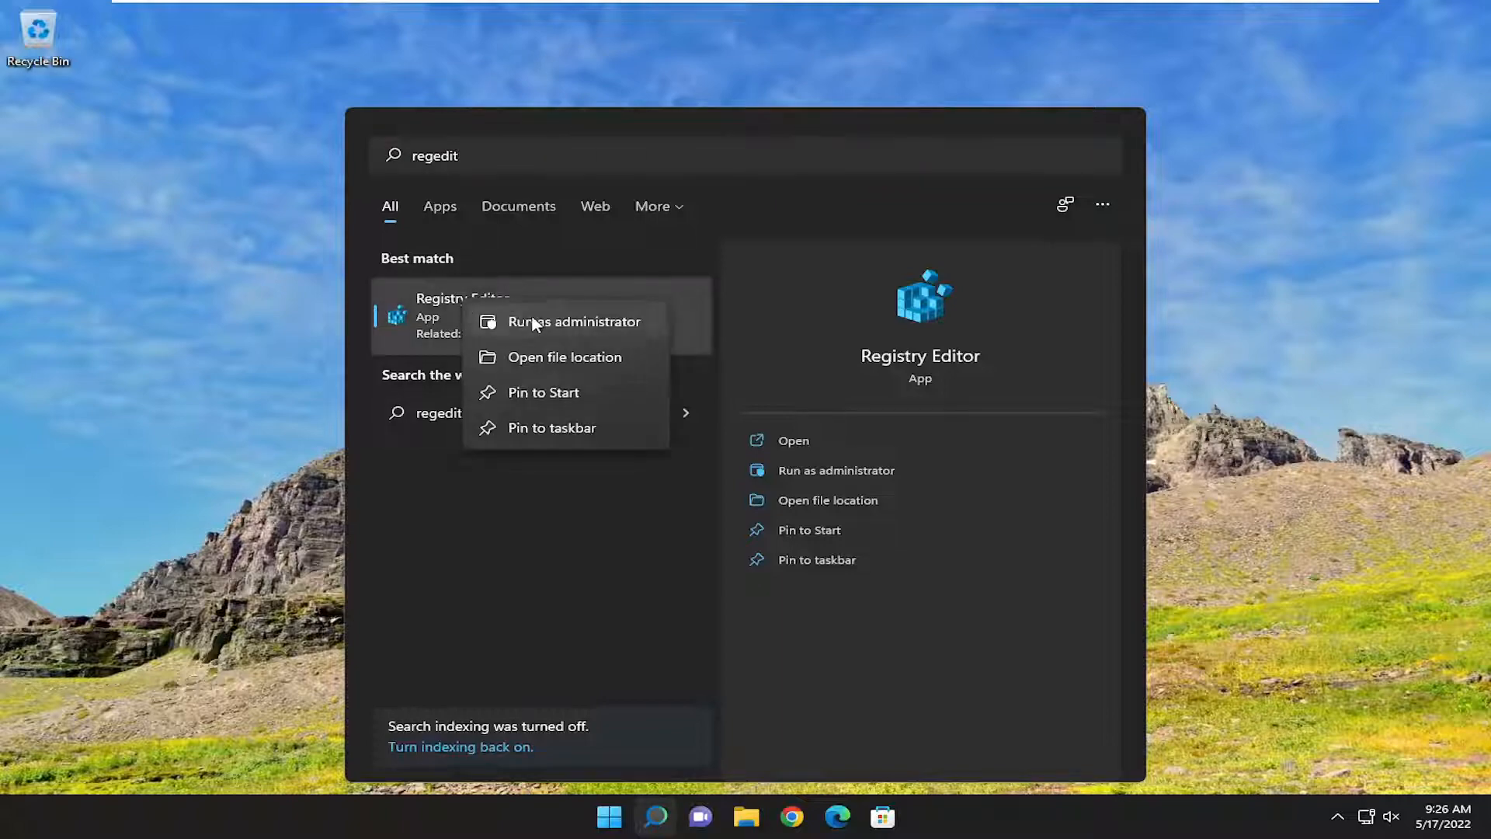
click(574, 321)
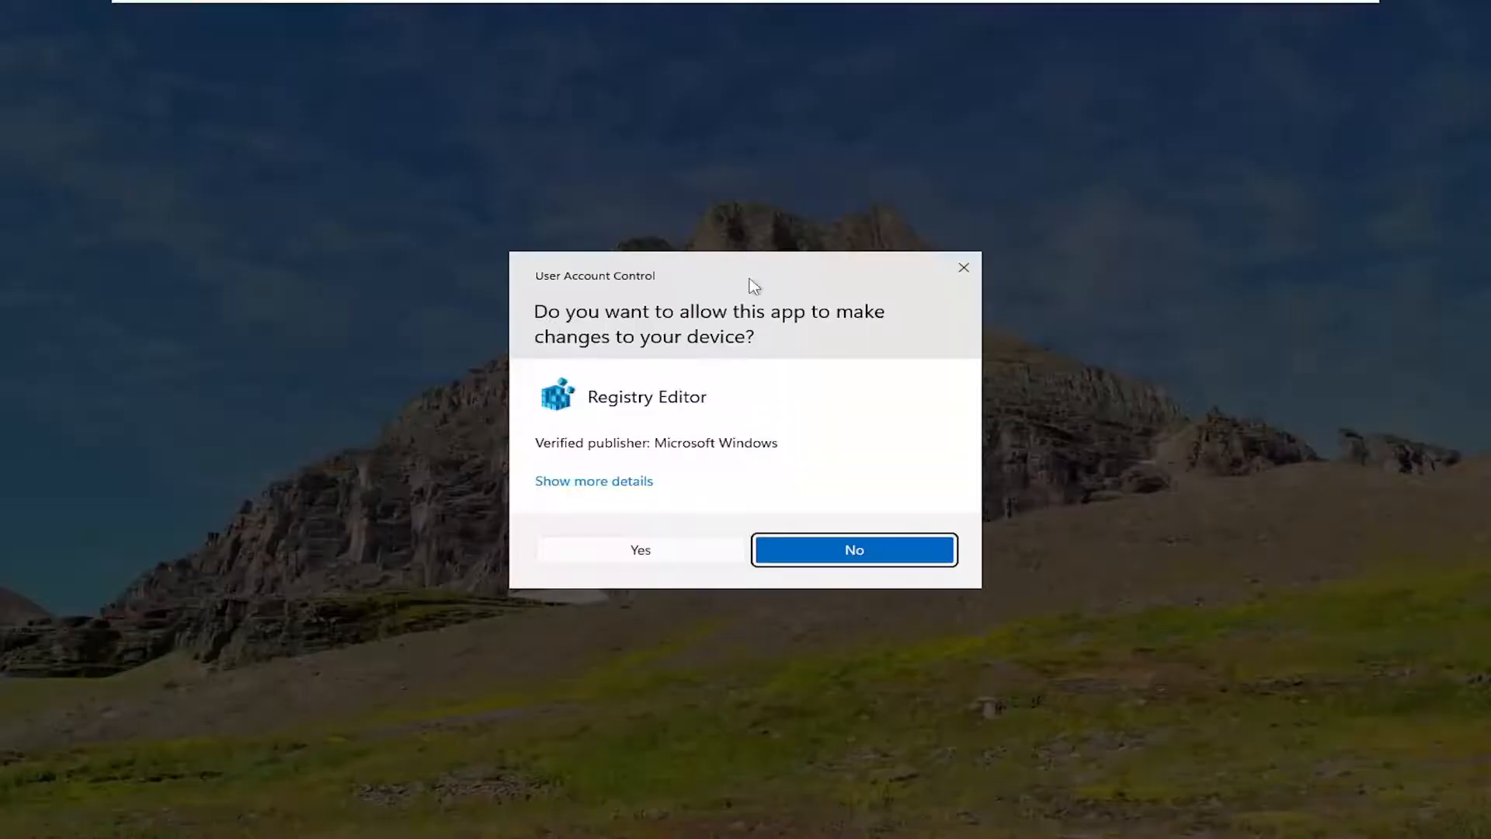
mouse_move(673, 562)
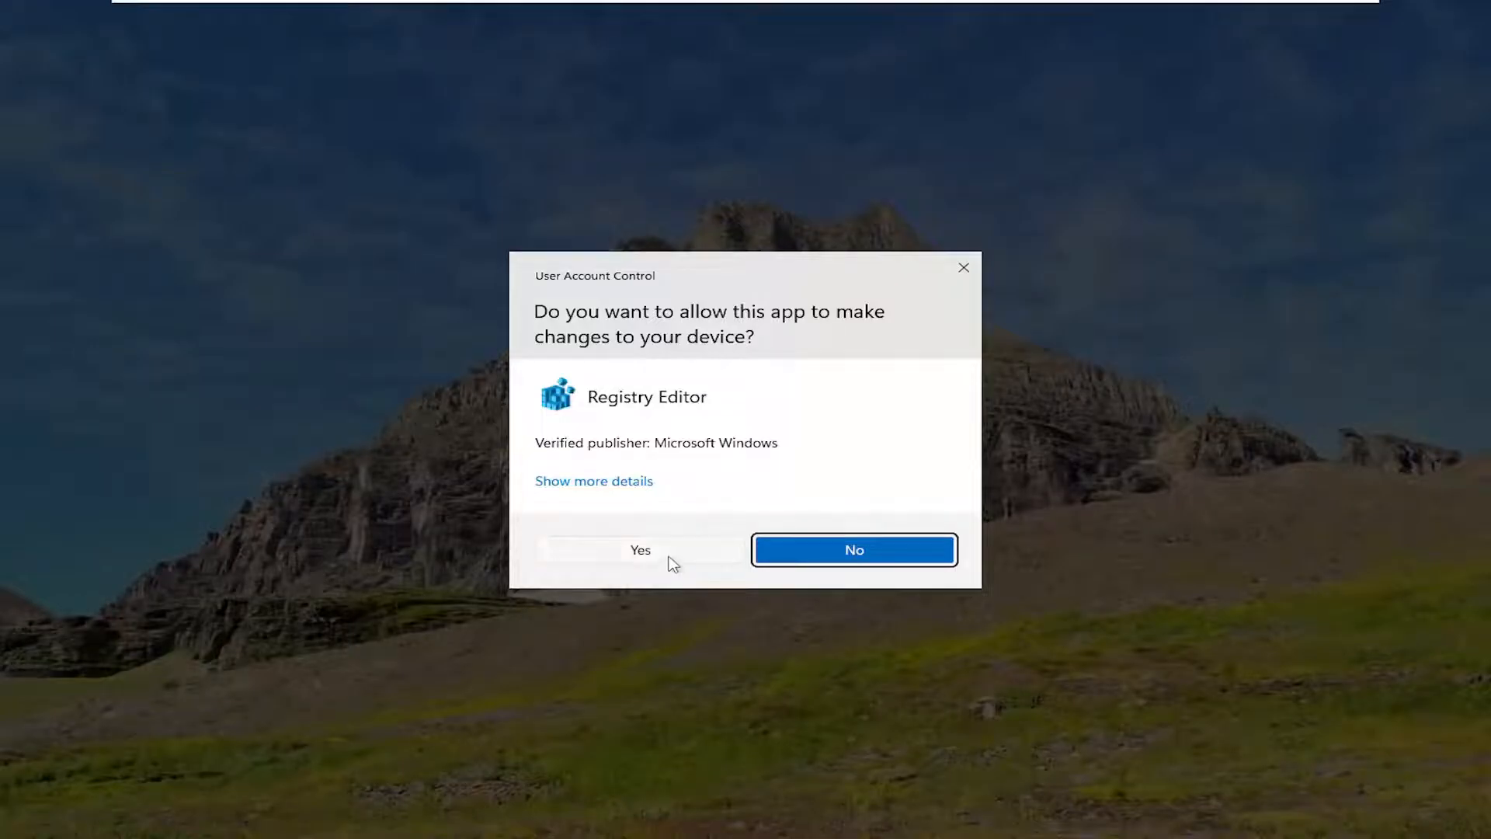
click(639, 550)
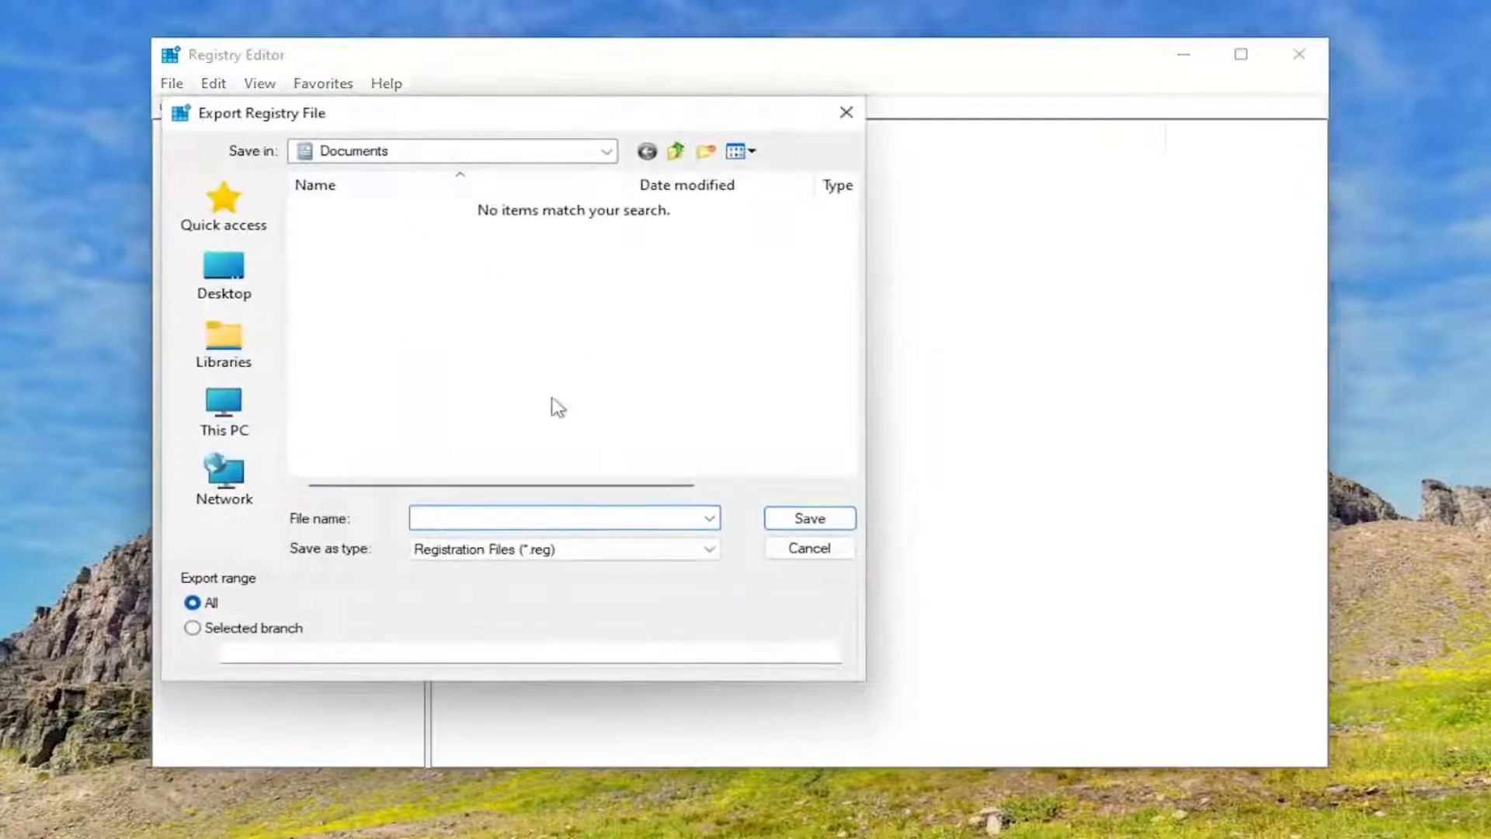
click(562, 518)
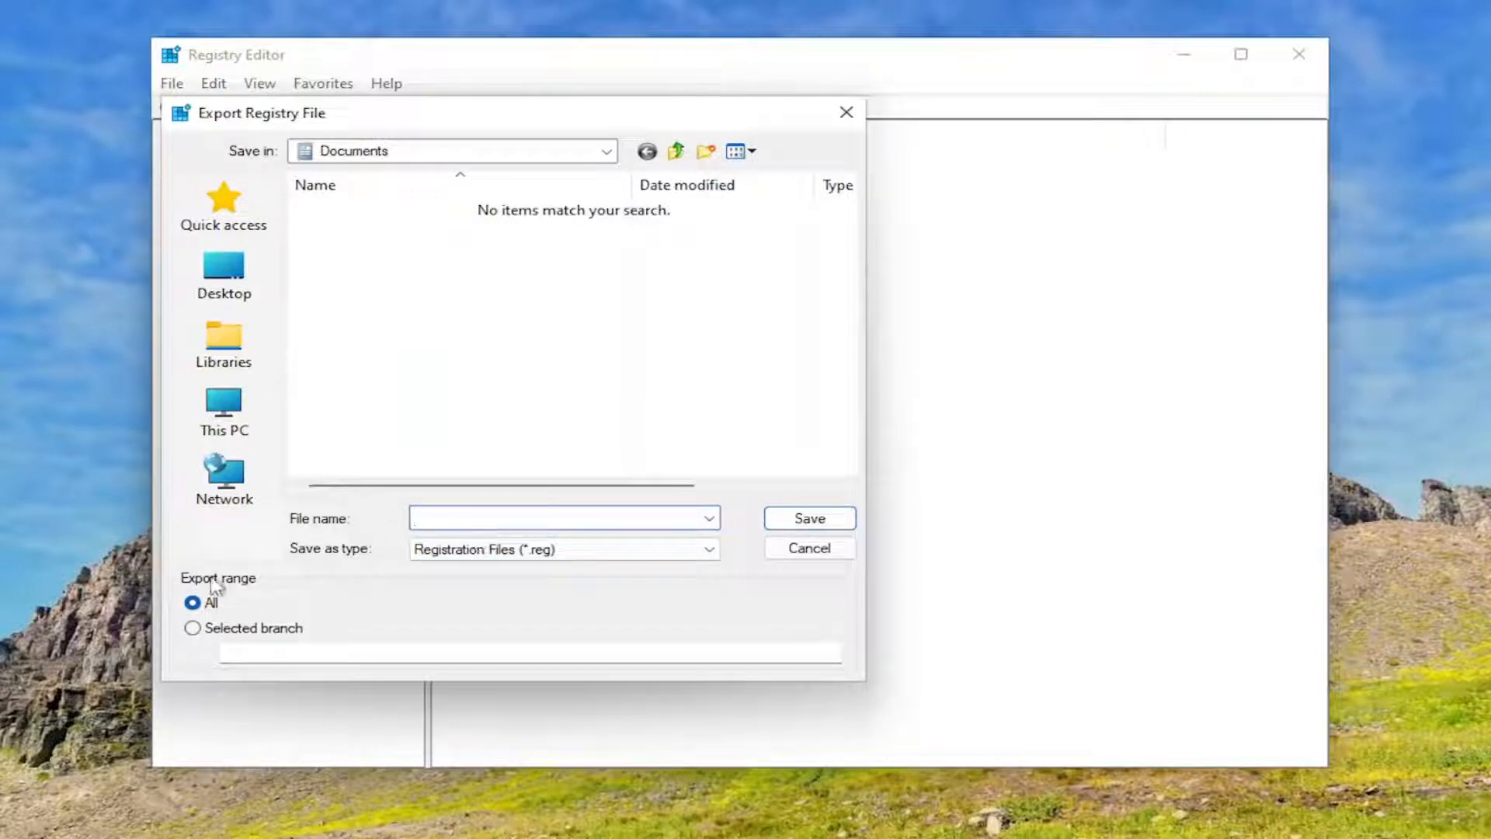
mouse_move(202, 529)
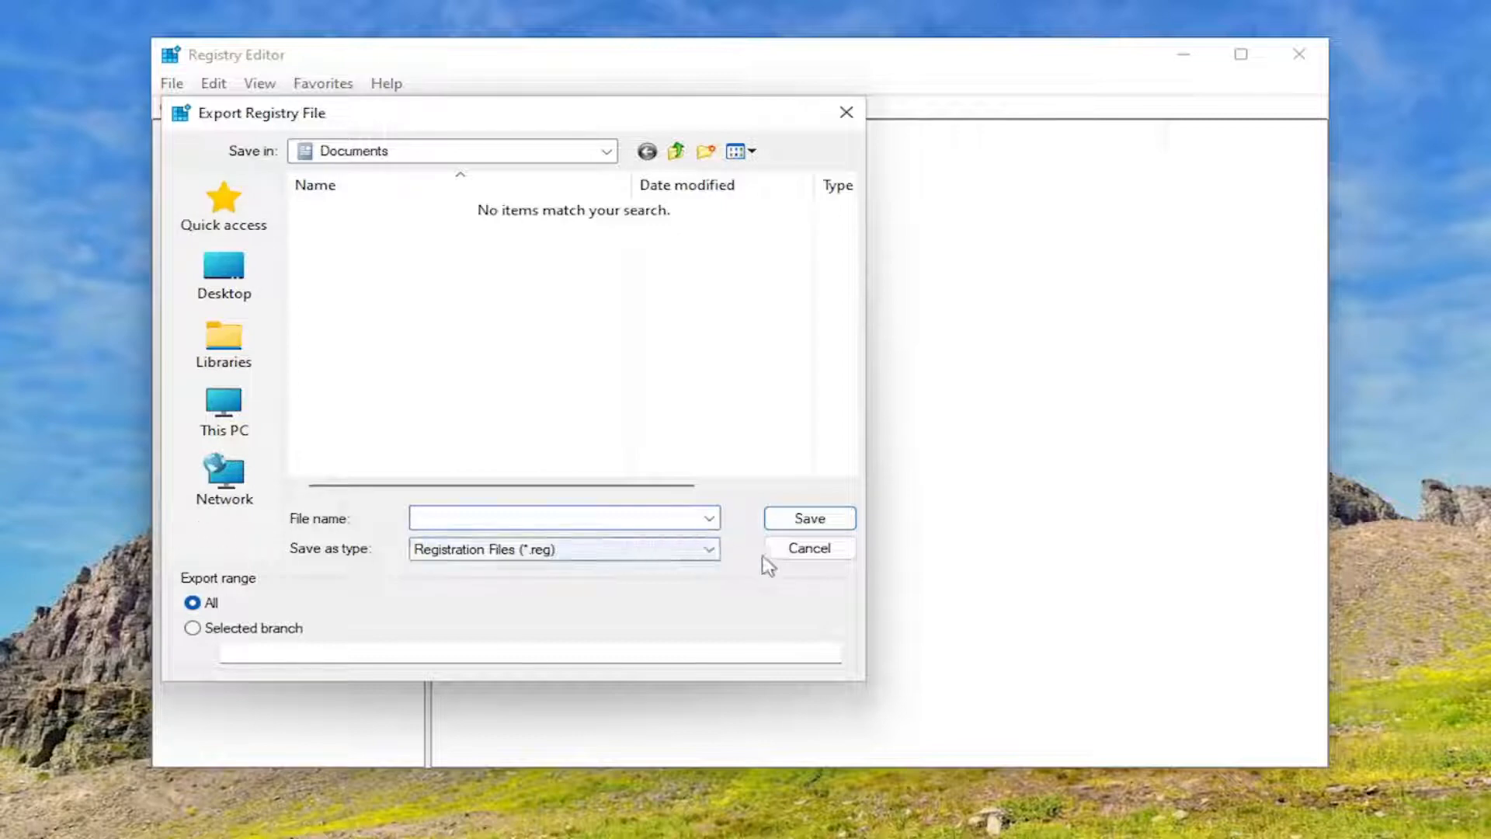
click(808, 547)
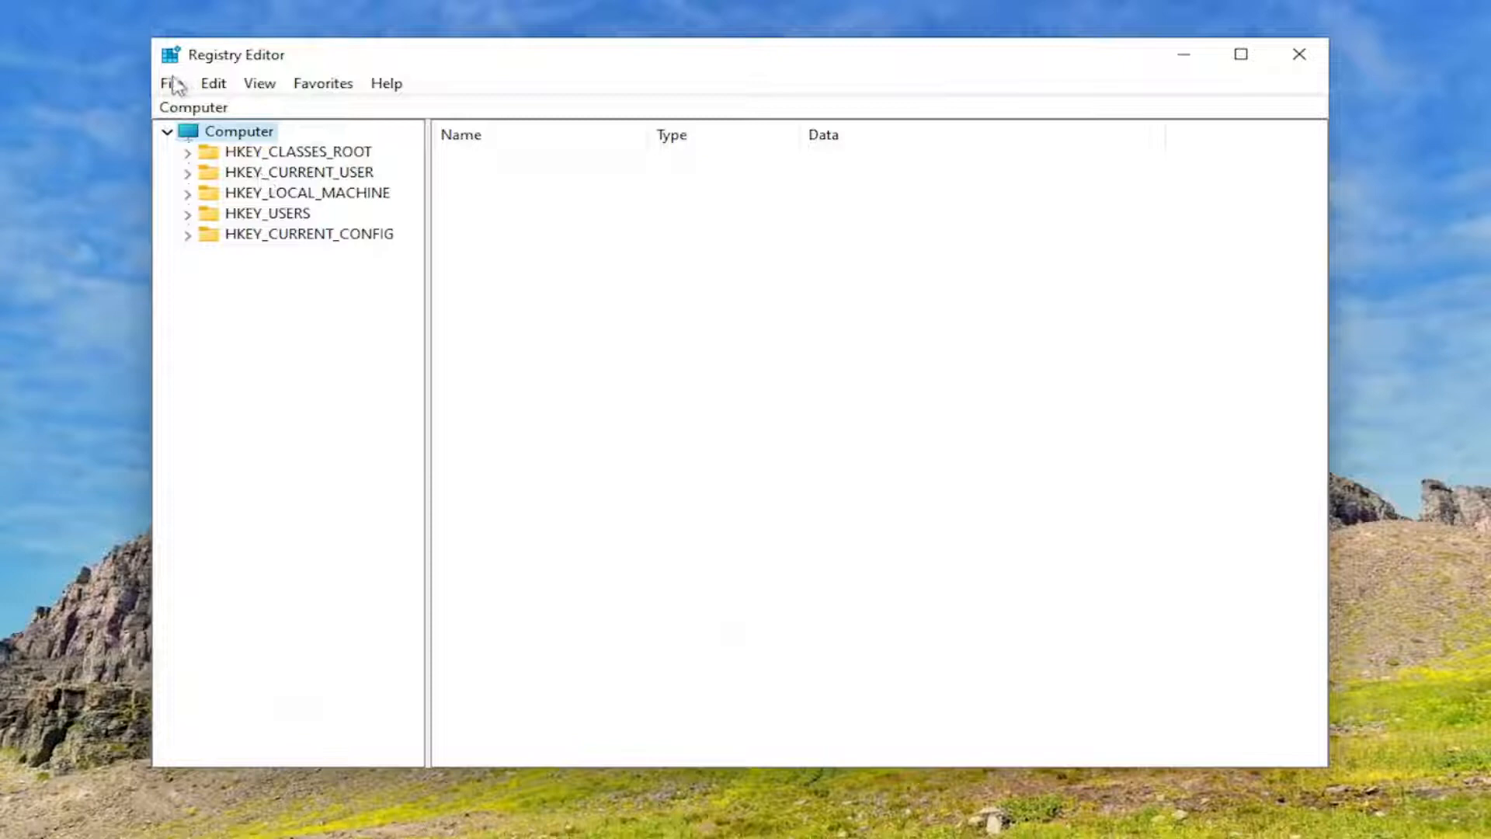
click(171, 82)
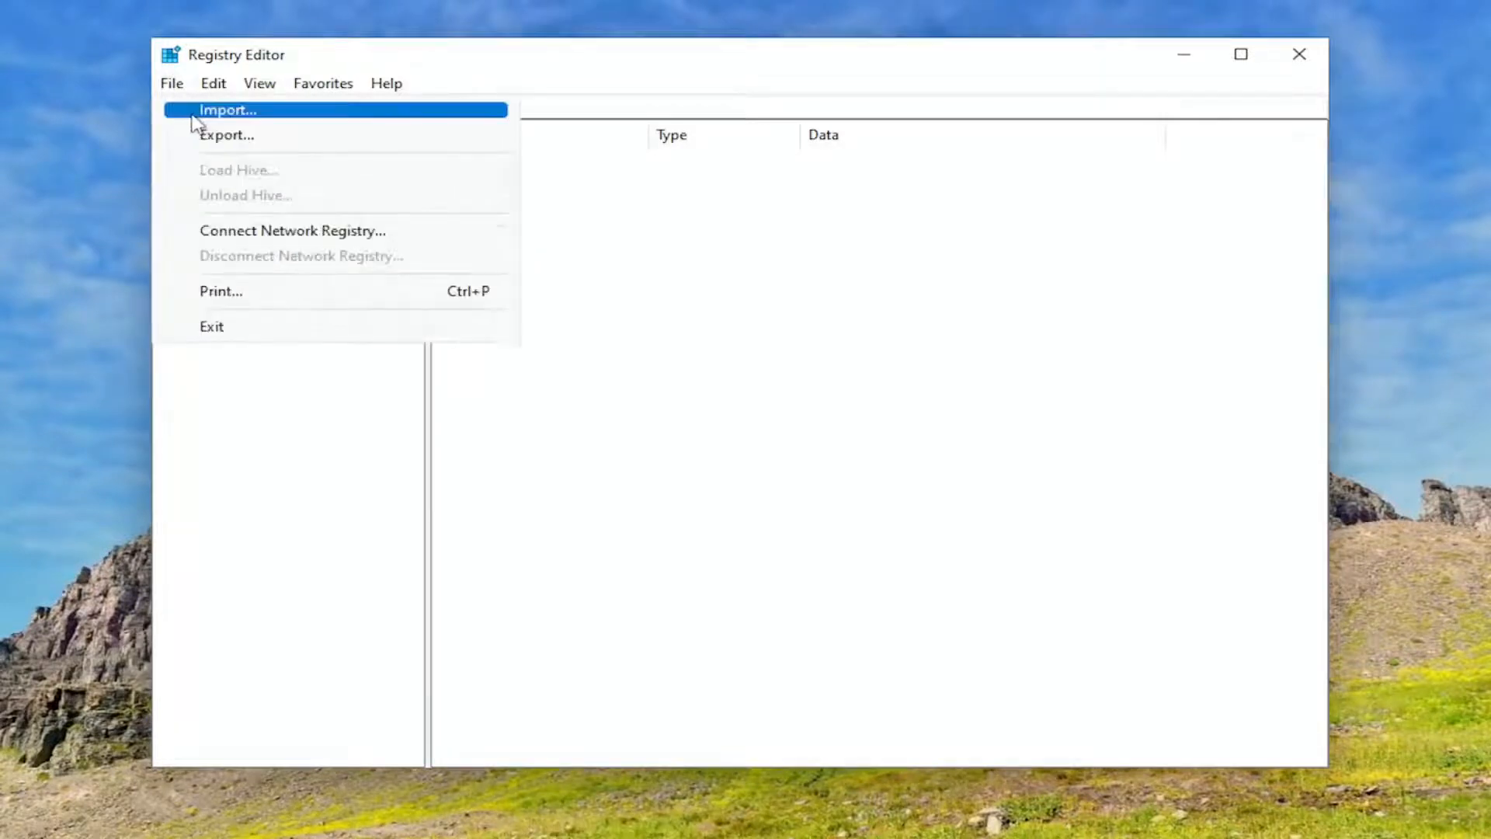
click(227, 108)
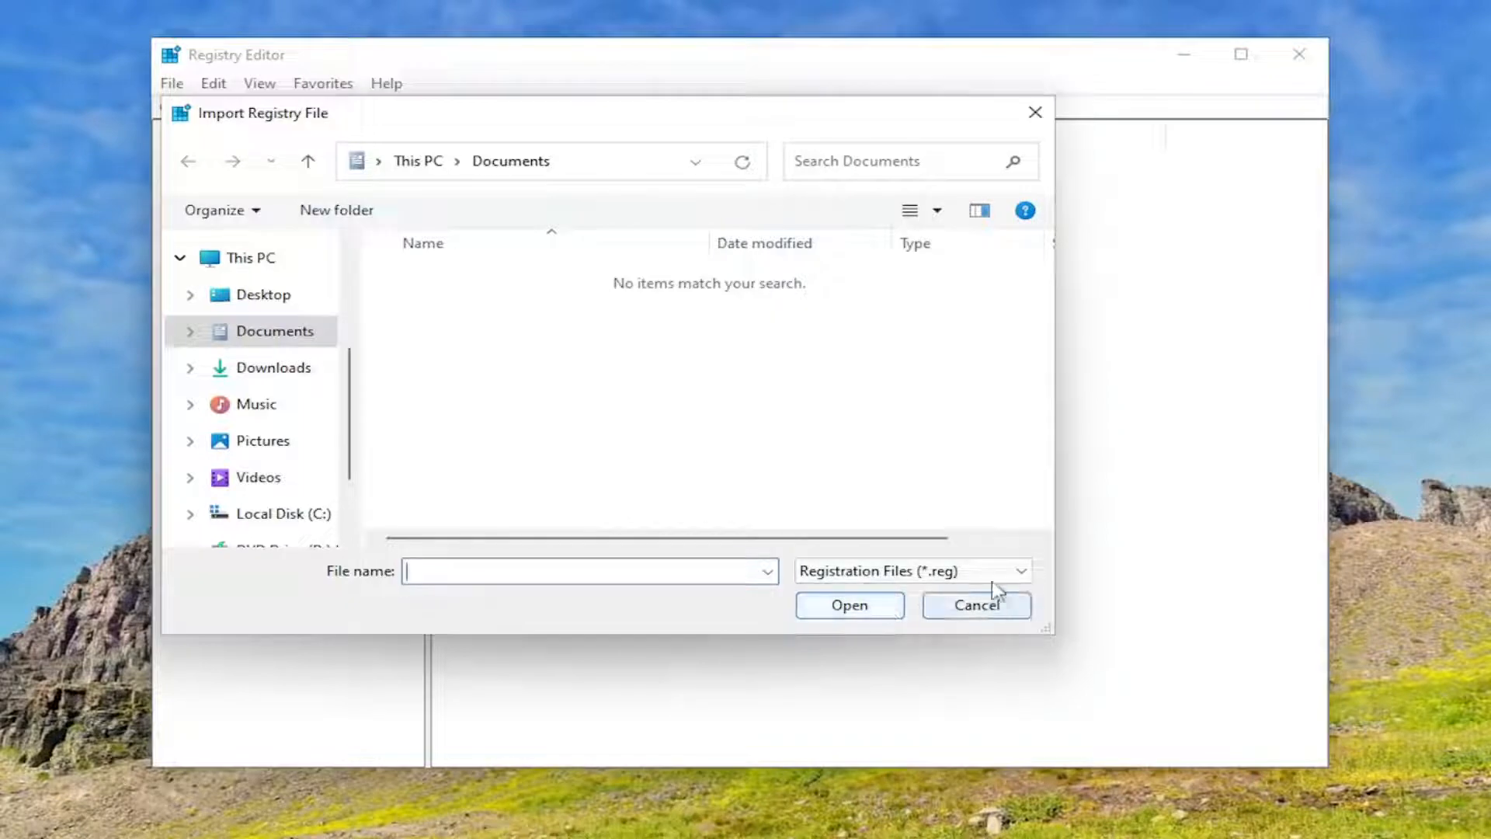
click(974, 606)
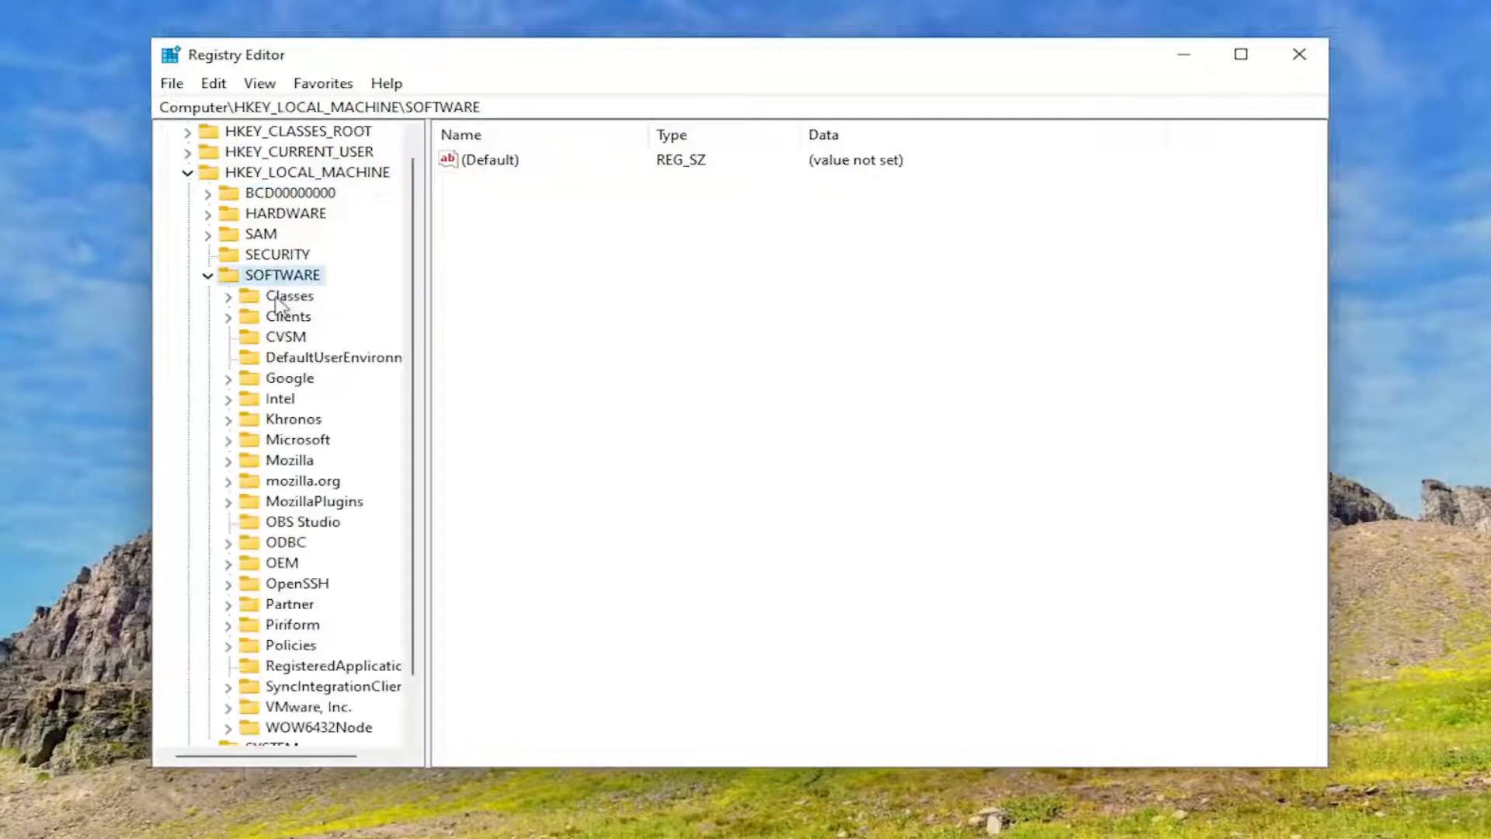
Step: Navigate to SOFTWARE\Policies\Microsoft\Windows Defender\Real-Time Protection to reveal DisableRealTimeMonitoring
scroll(down, 3)
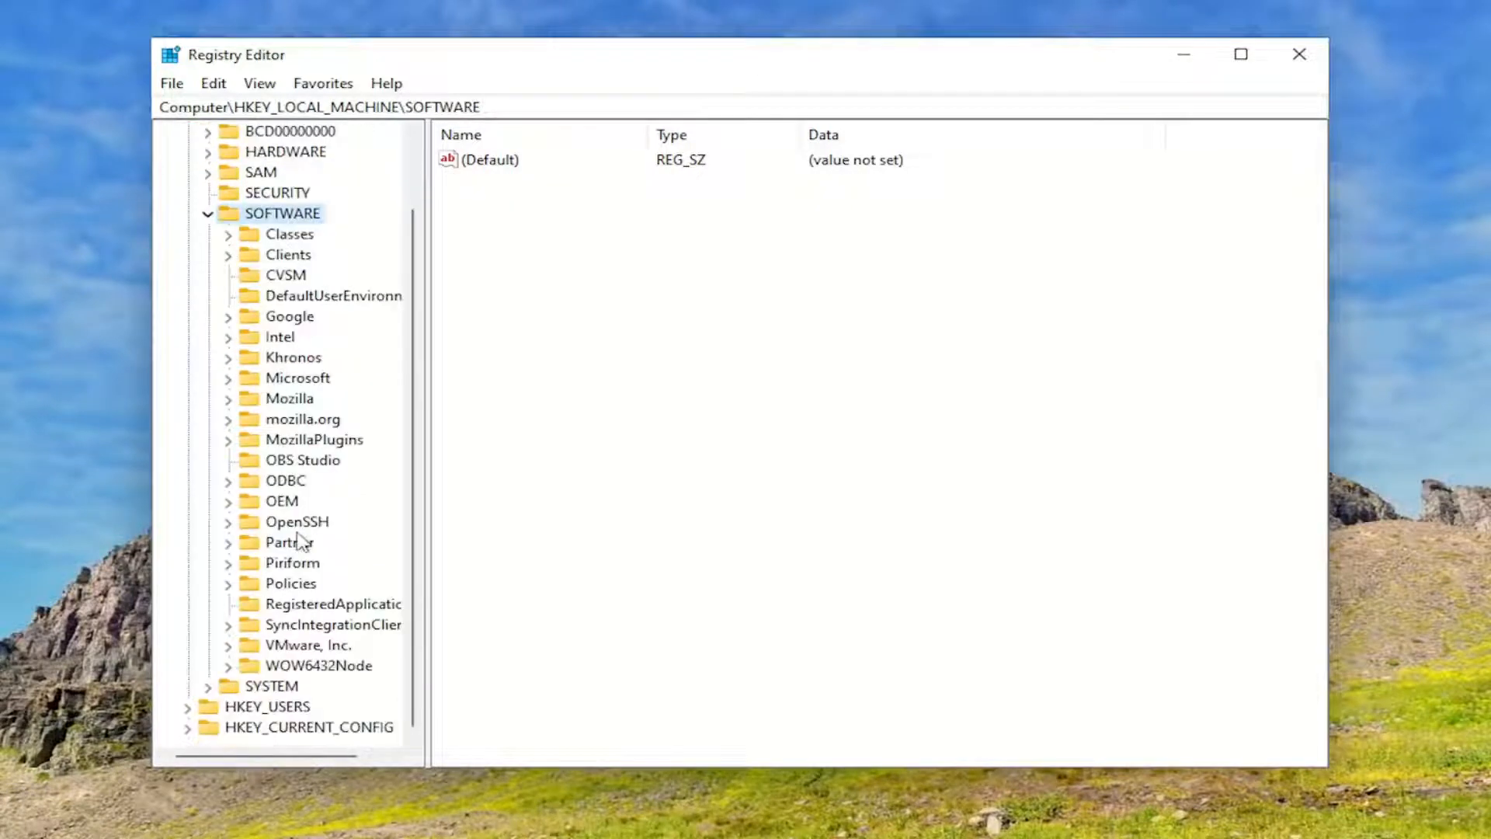
click(290, 583)
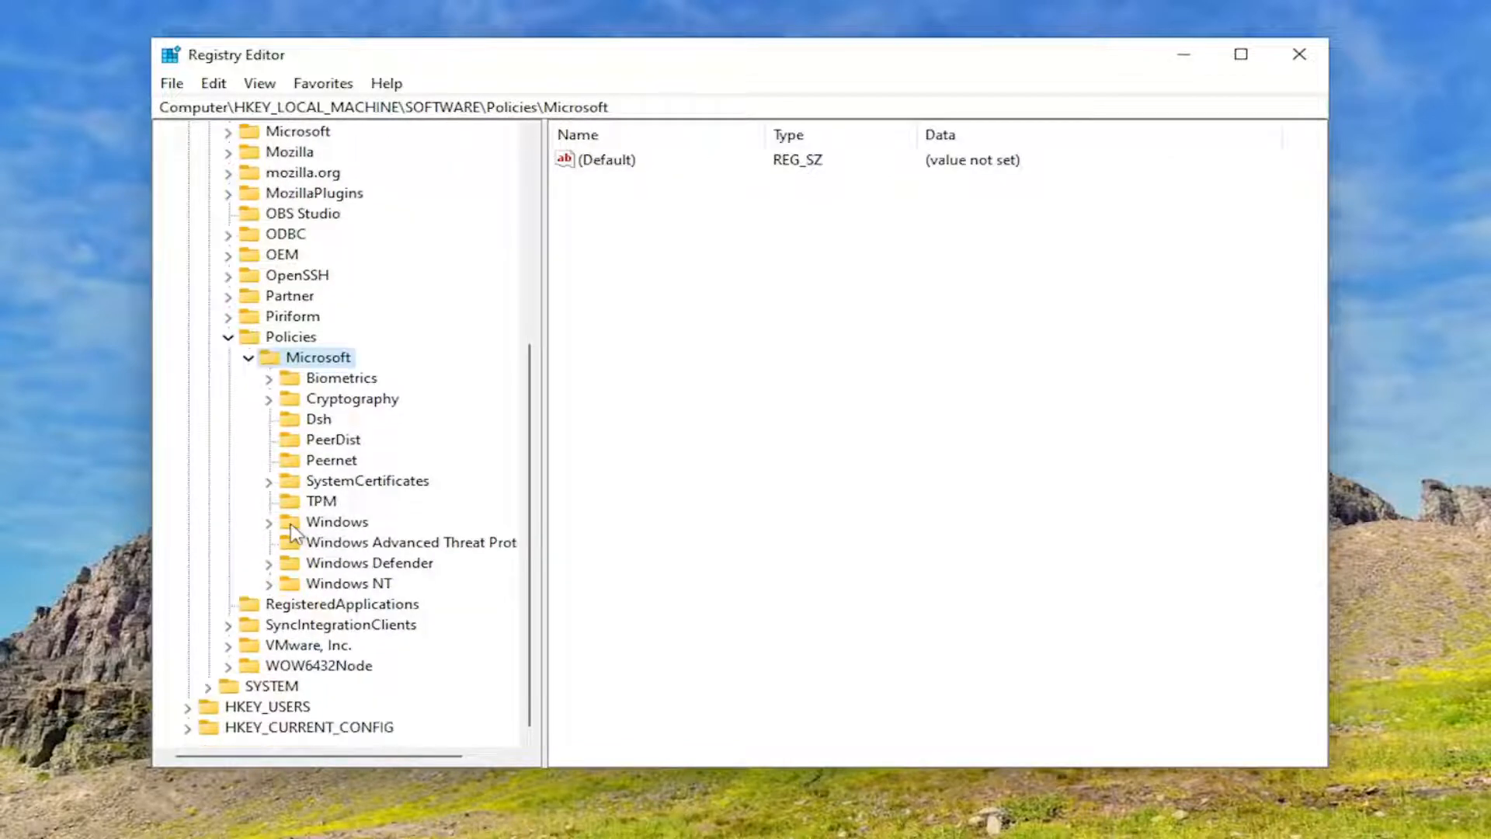
click(269, 562)
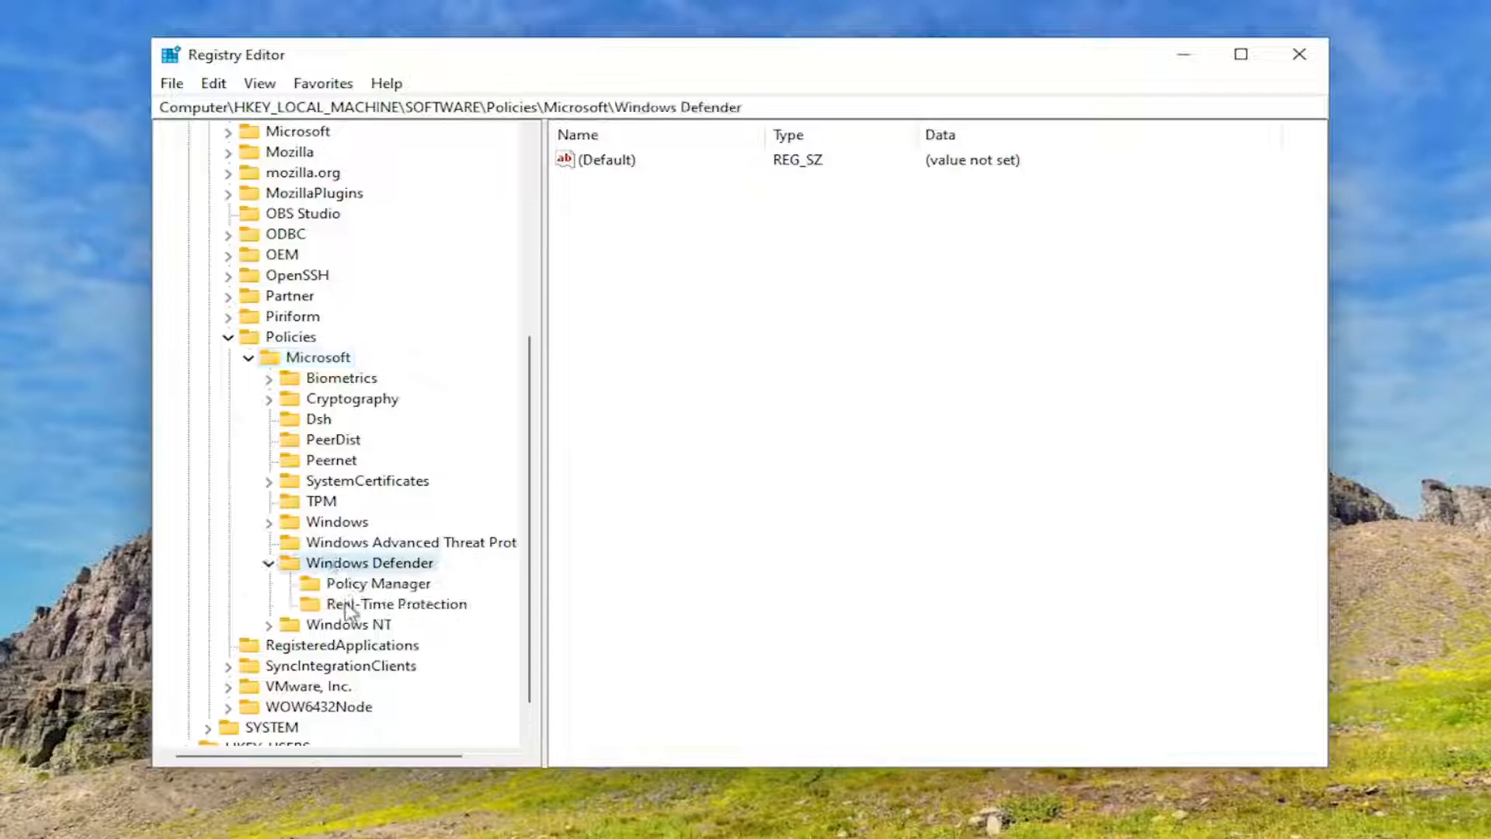
click(396, 604)
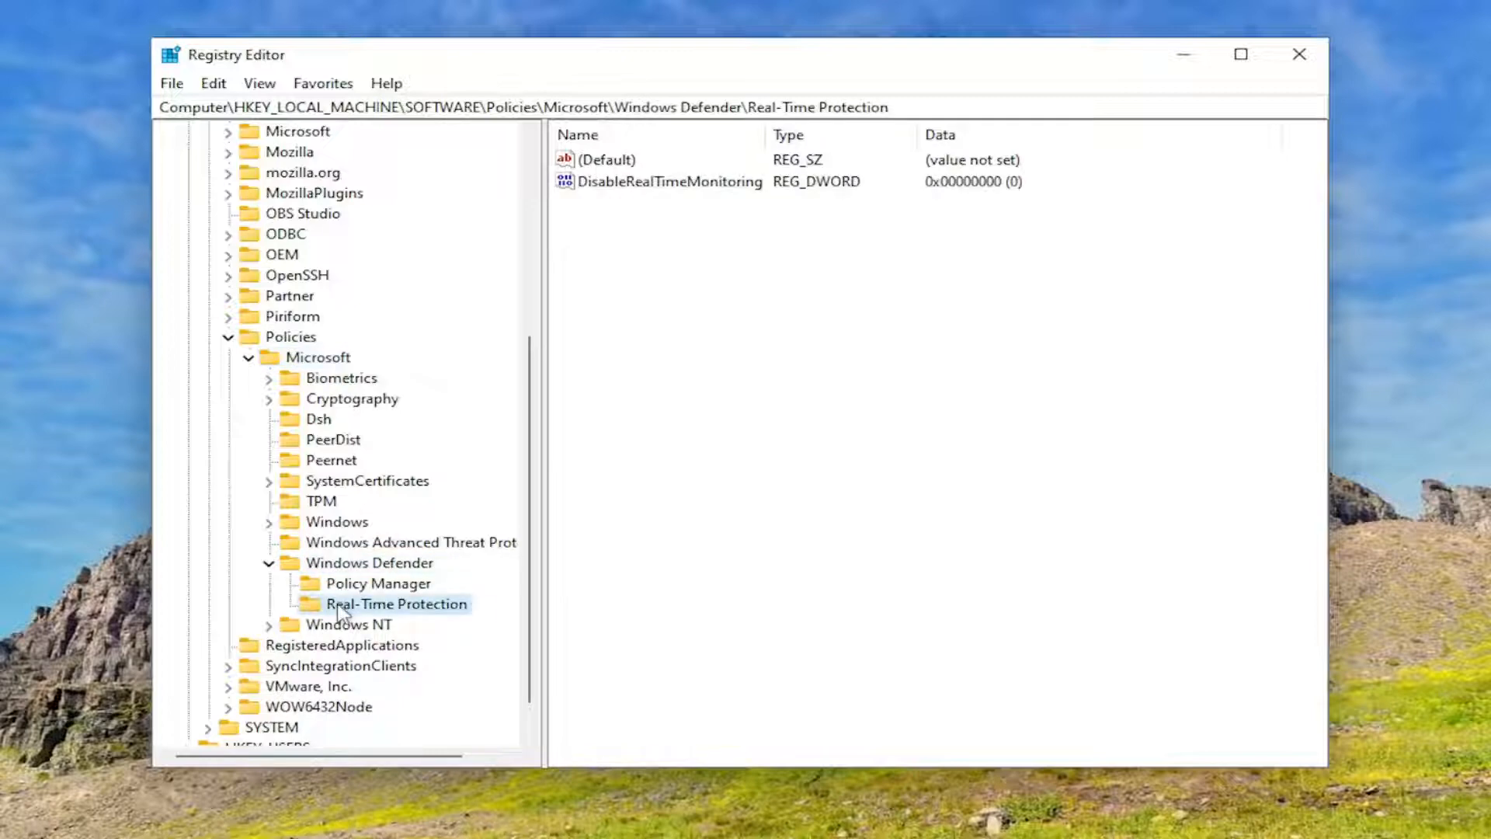
mouse_move(346, 102)
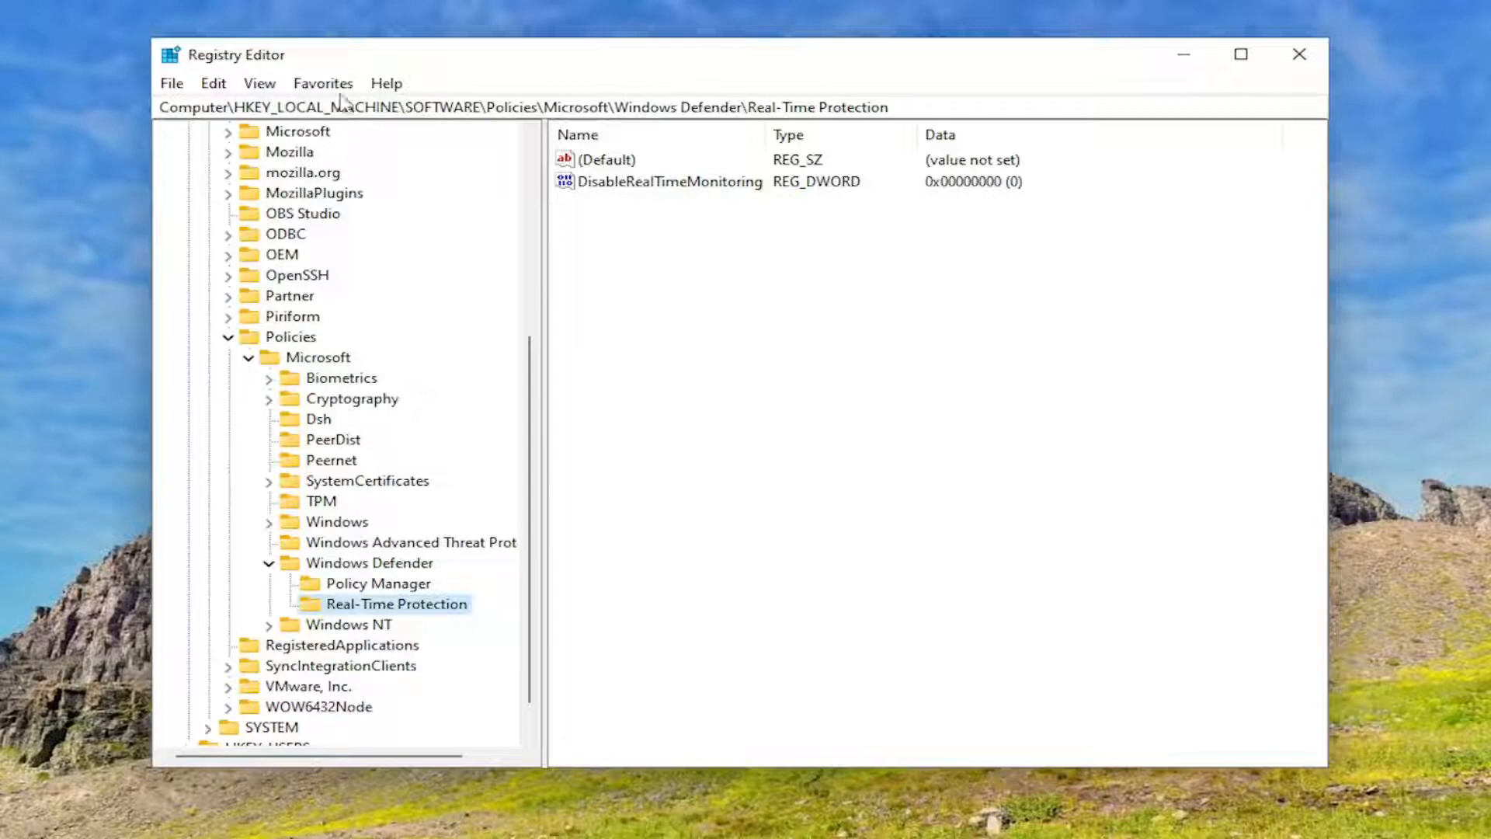
mouse_move(592, 61)
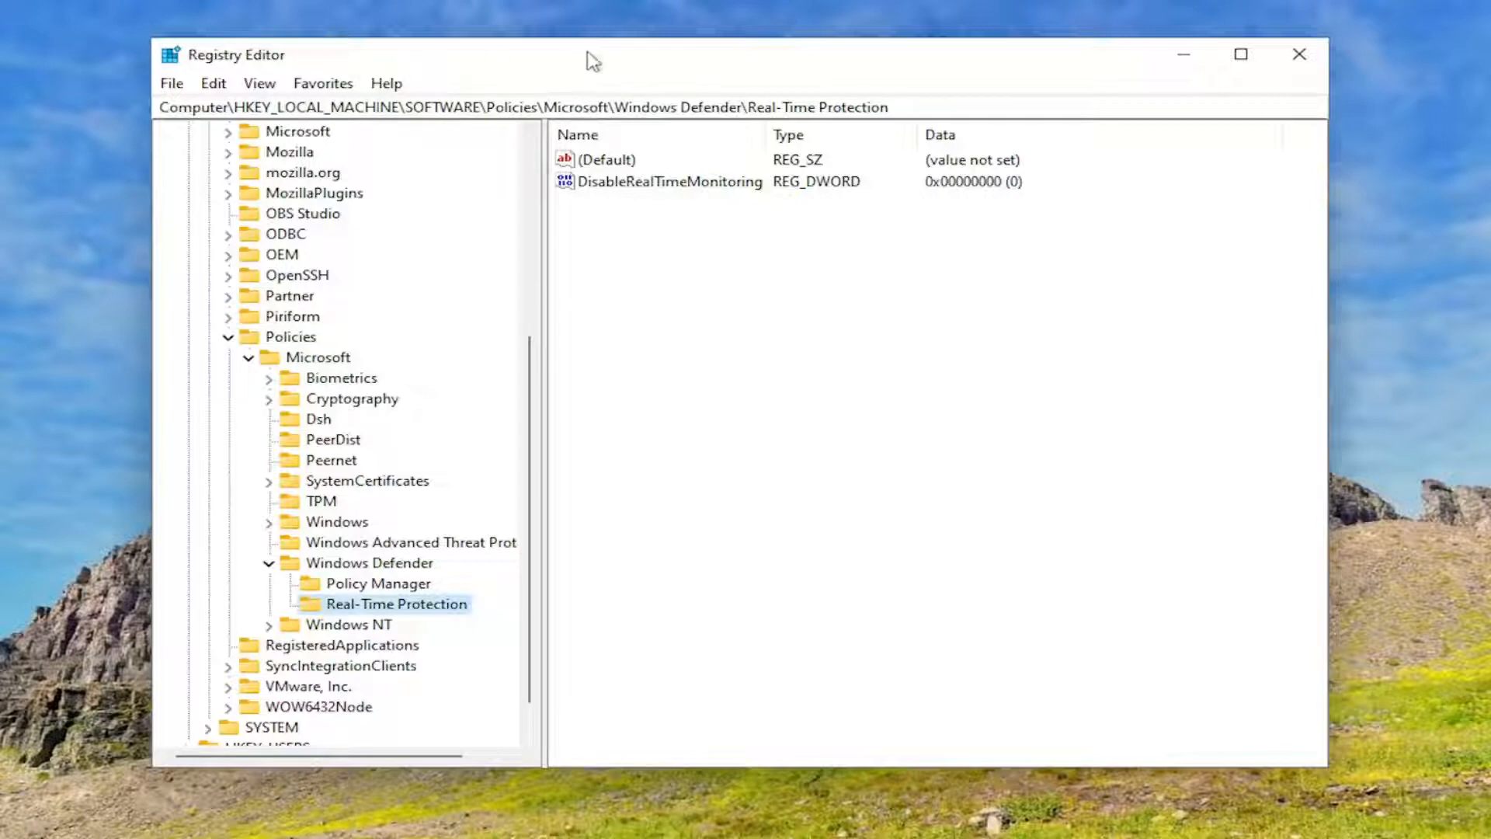
mouse_move(120, 149)
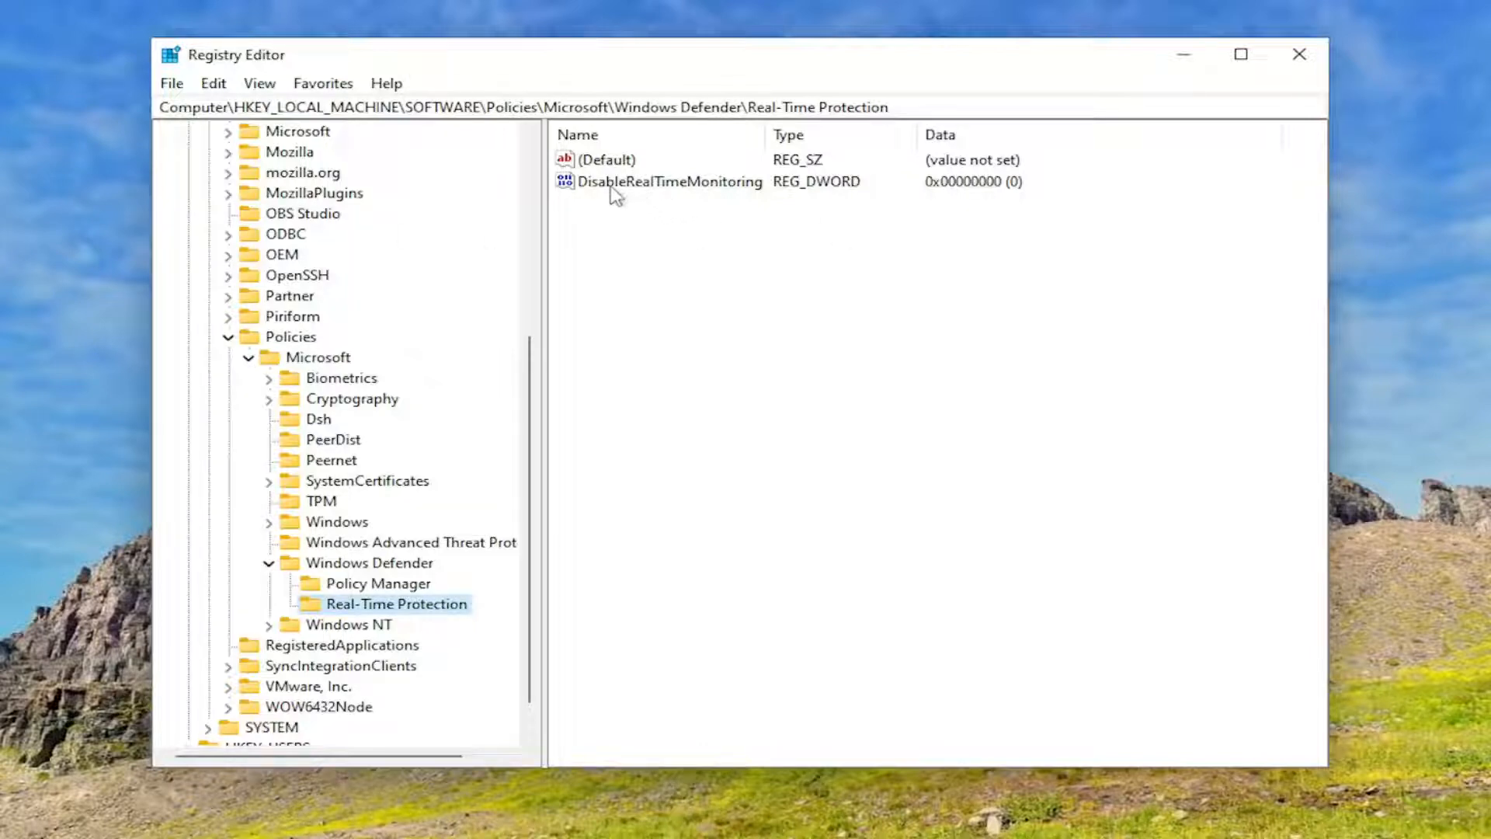
Step: Delete the DisableRealTimeMonitoring value, confirm the deletion, and close Registry Editor
right_click(668, 180)
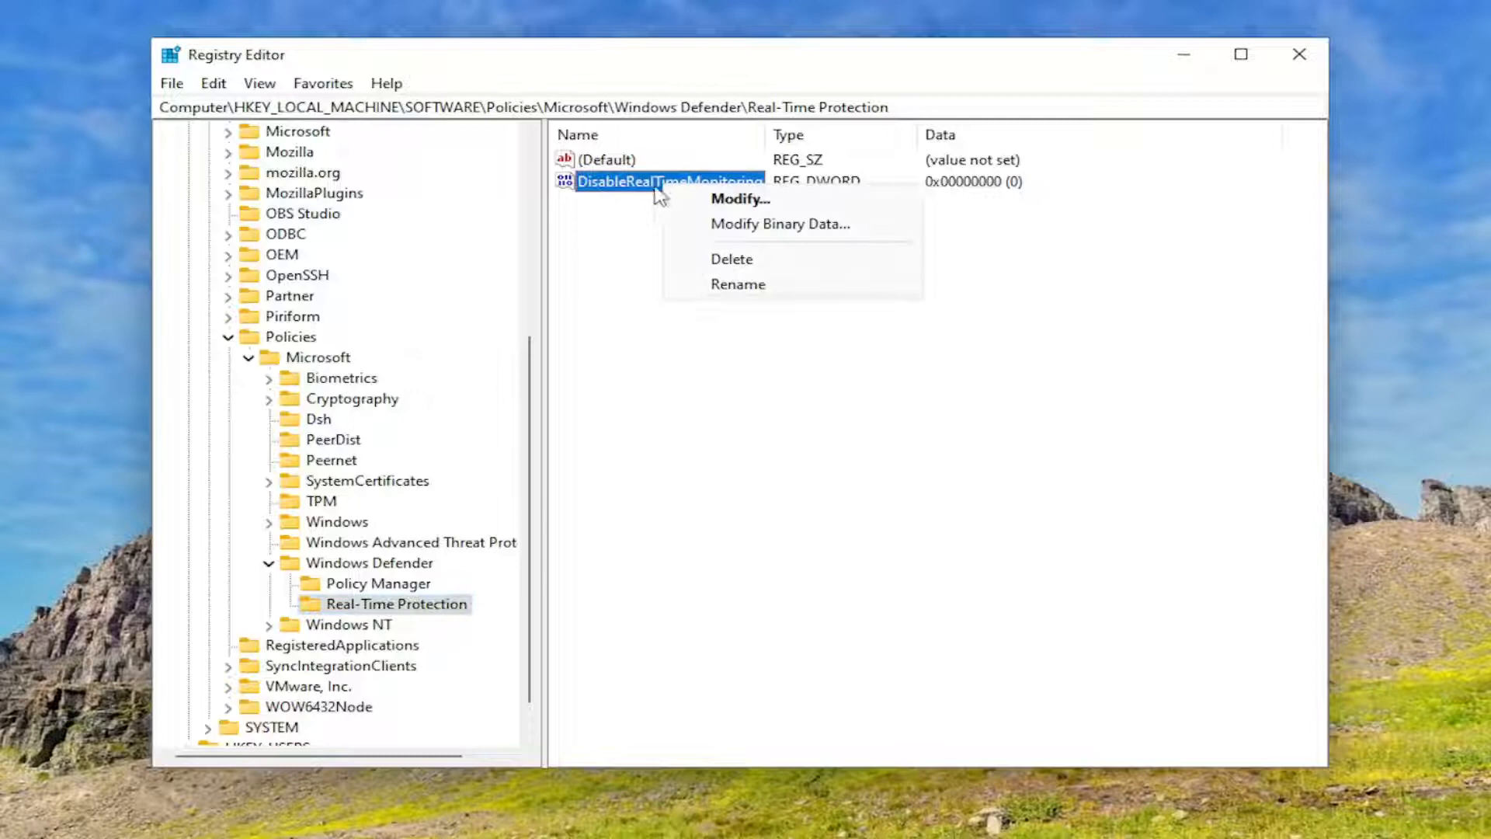
click(731, 260)
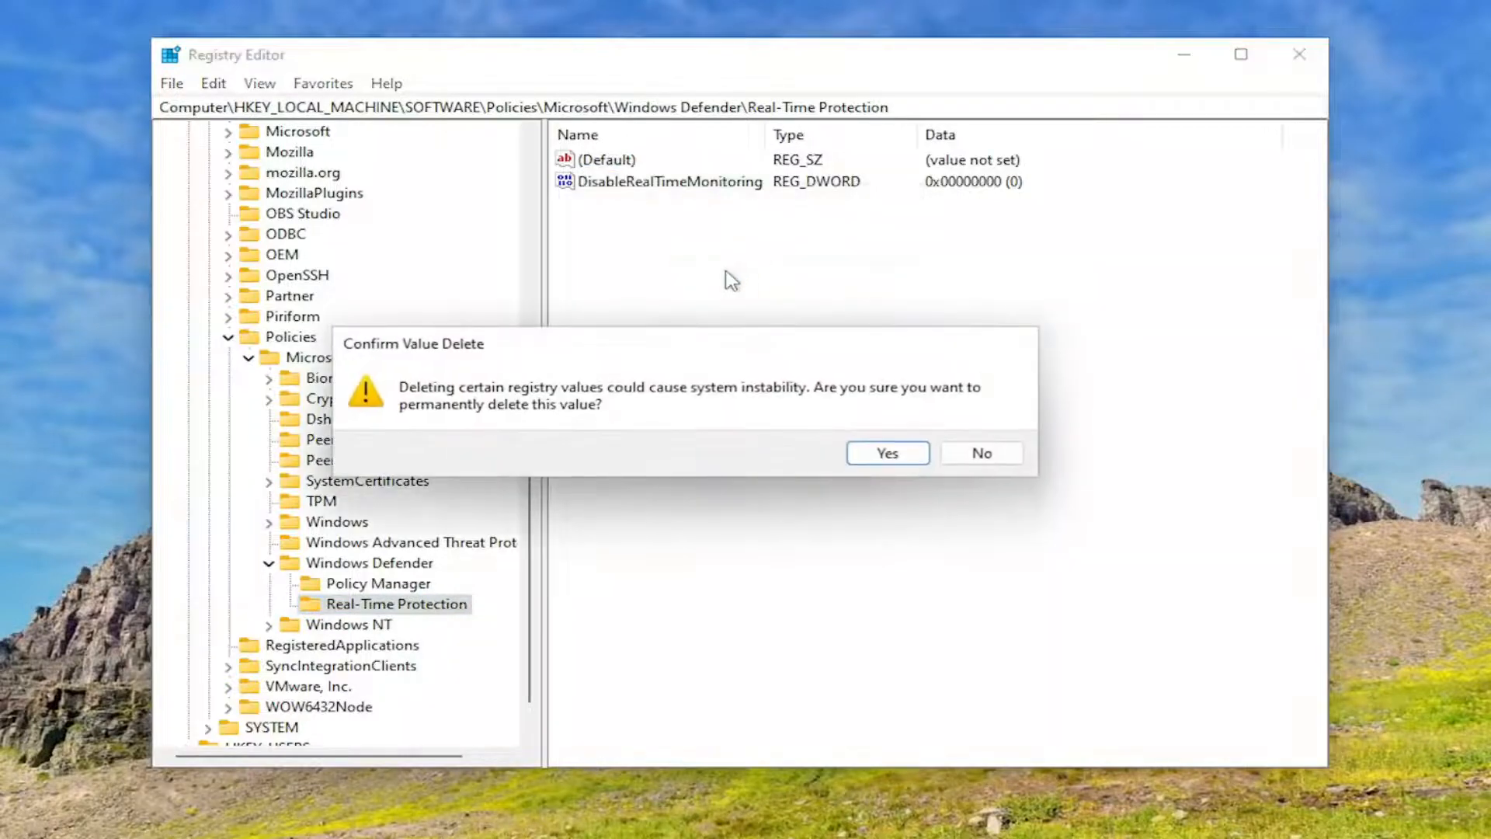
click(885, 452)
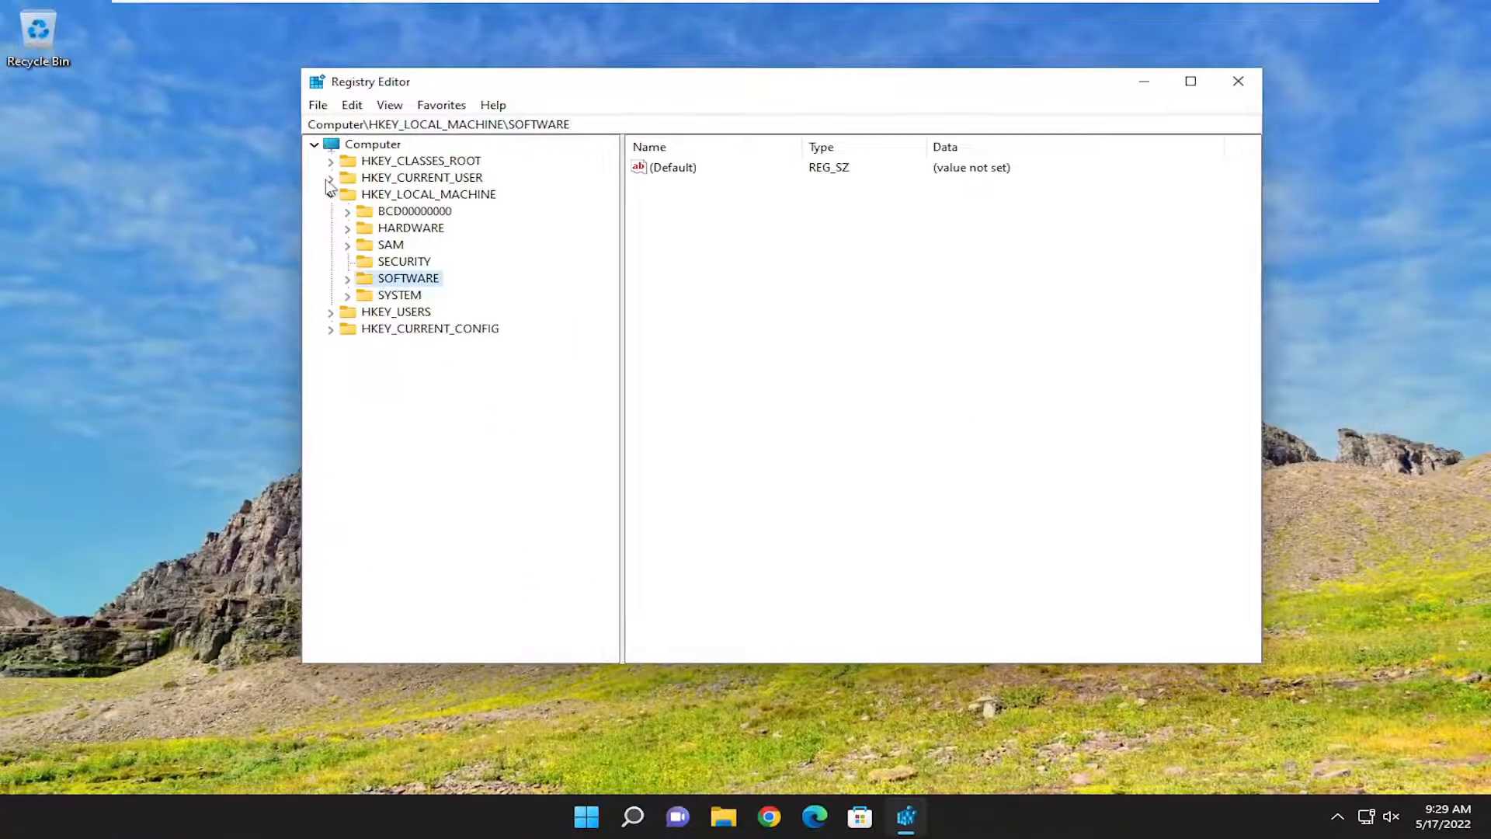
click(1238, 81)
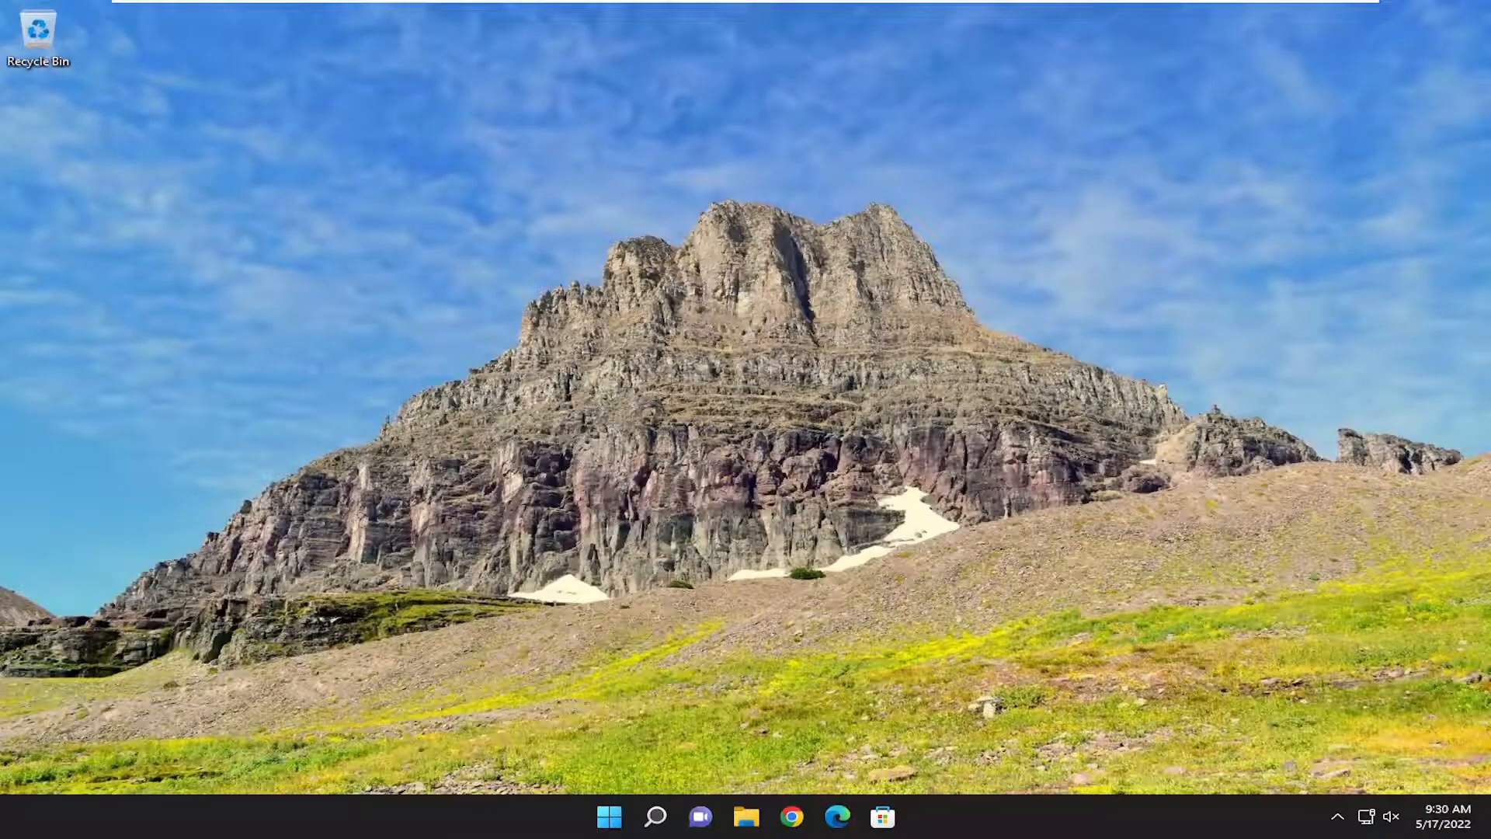
mouse_move(651, 825)
text(services)
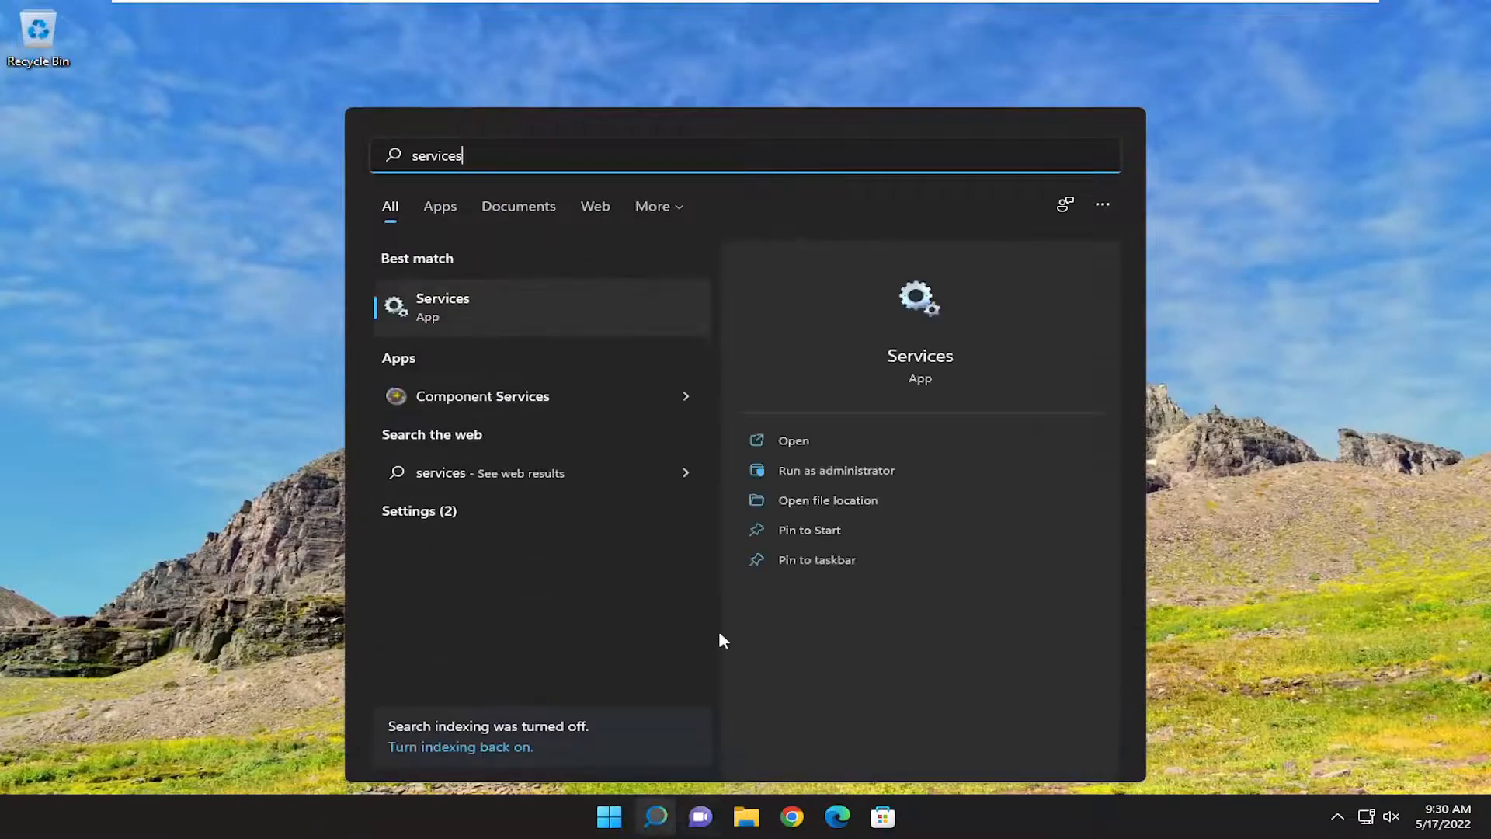
Step: Launch the Services app from the Windows Search results
click(443, 306)
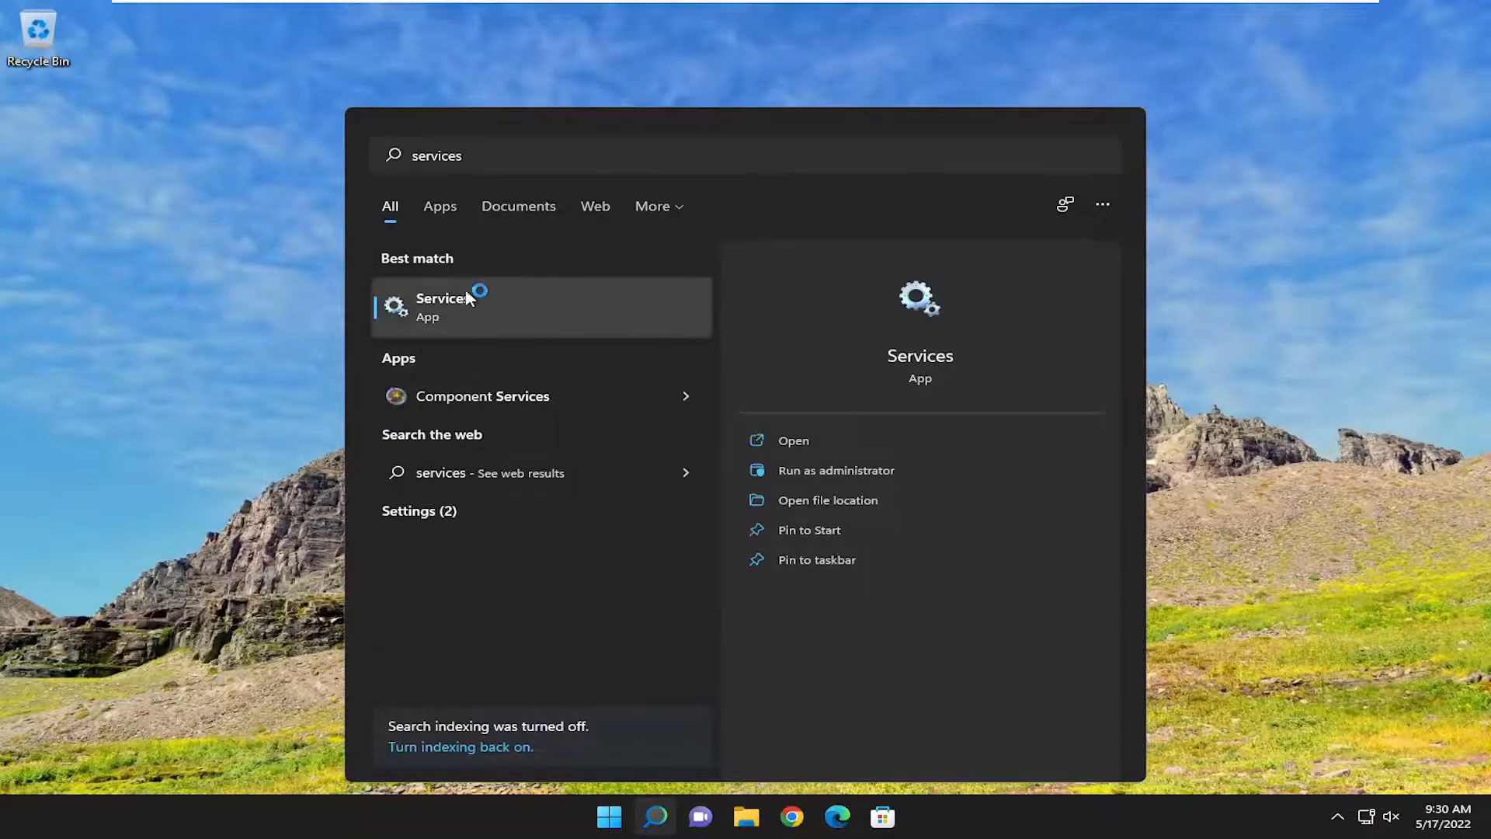
click(442, 306)
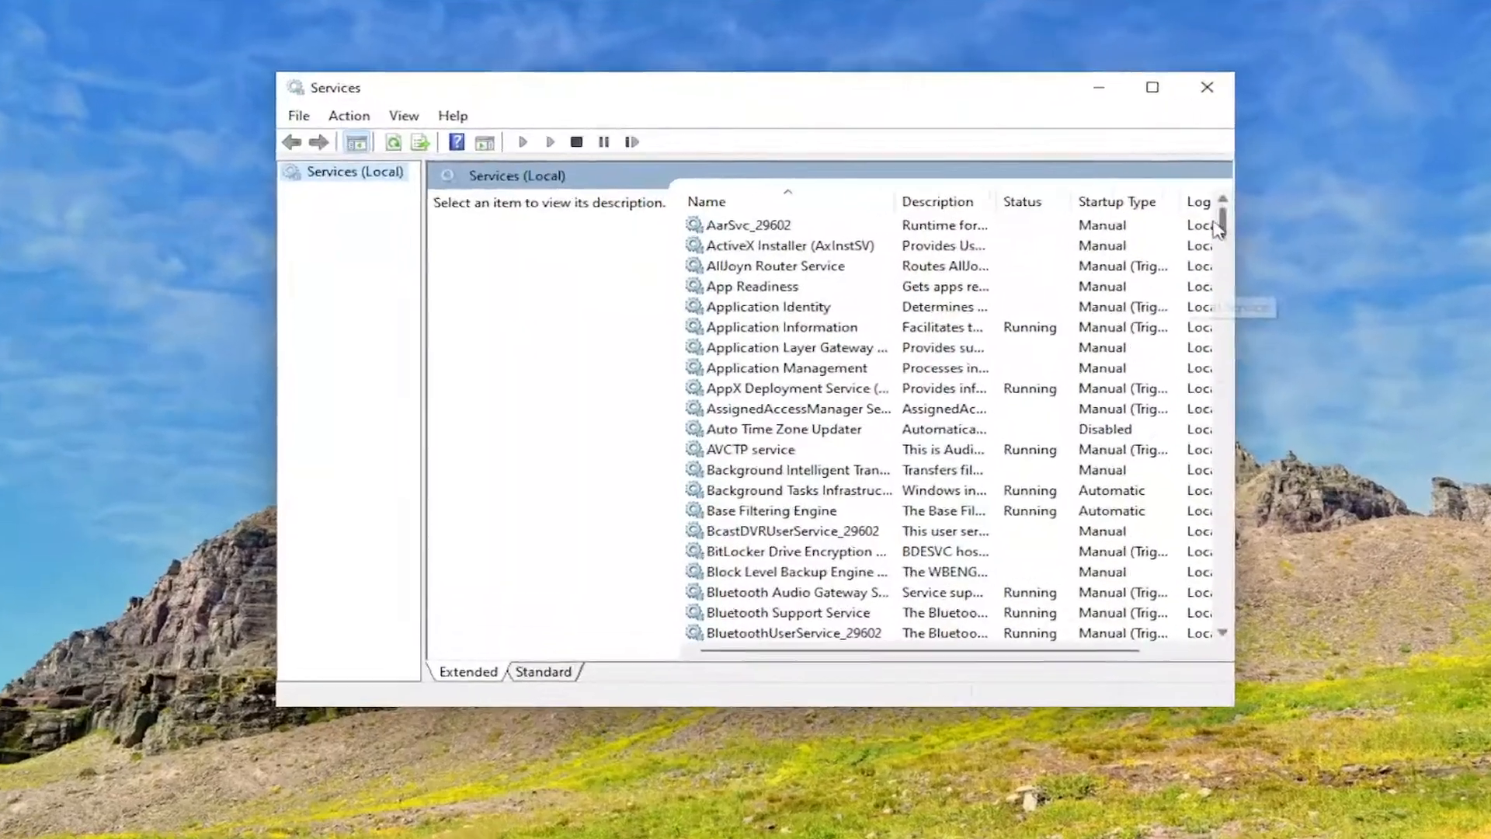
Step: Start Windows Security Service from its properties so it shows Running, then close Services
scroll(down, 3)
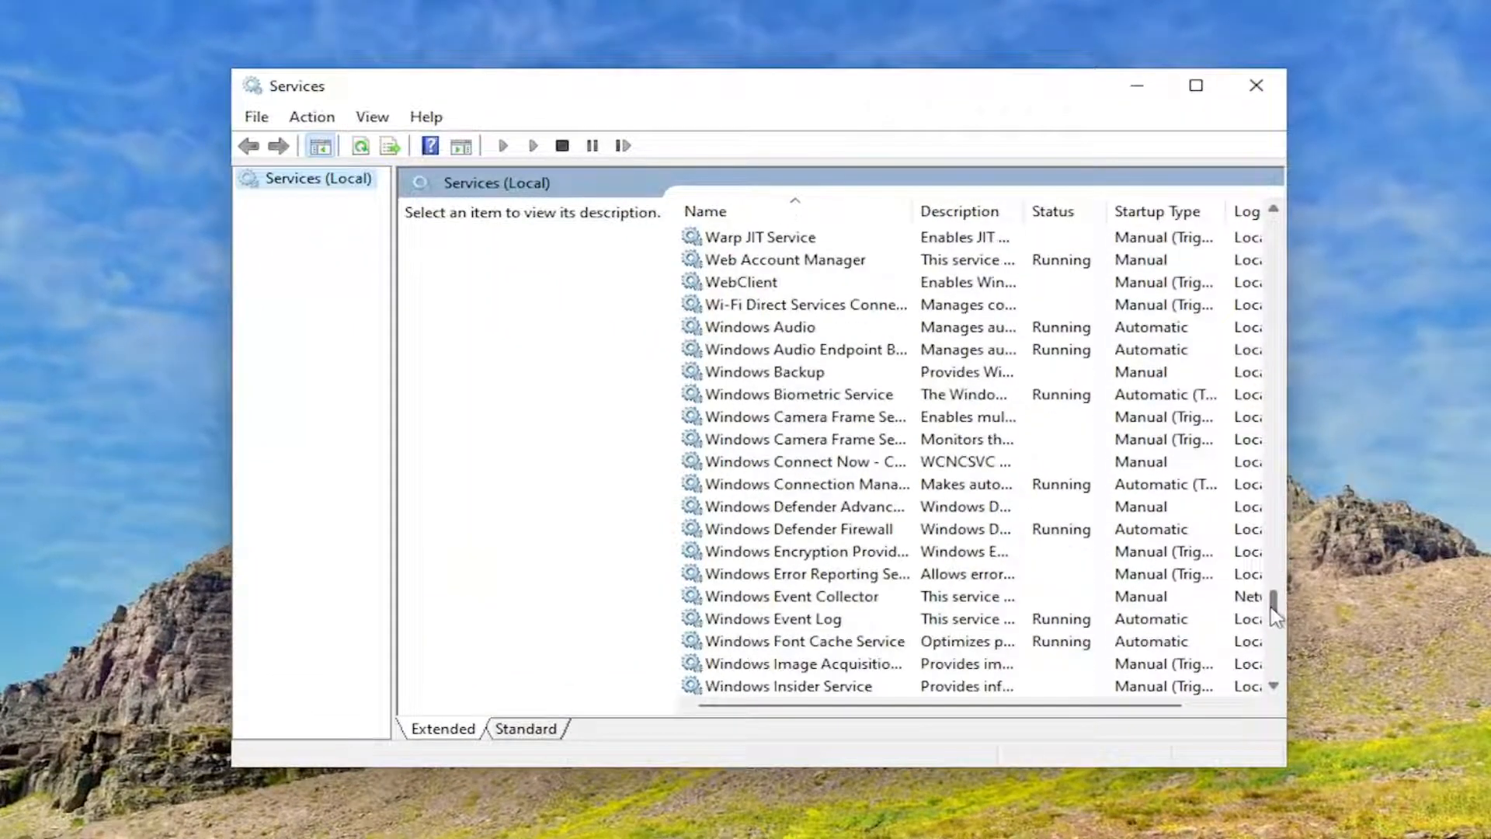
scroll(down, 3)
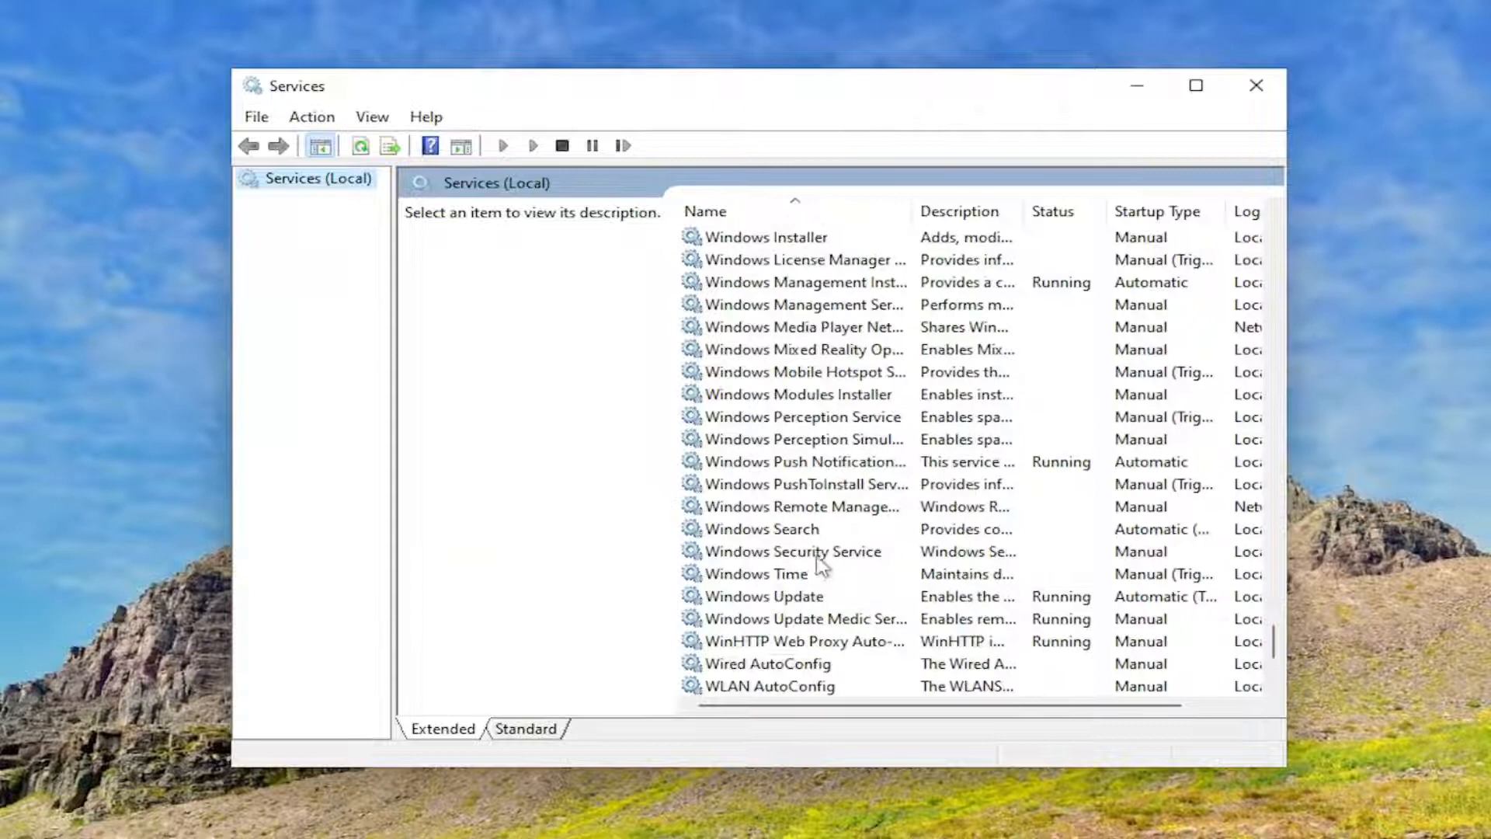
double_click(791, 550)
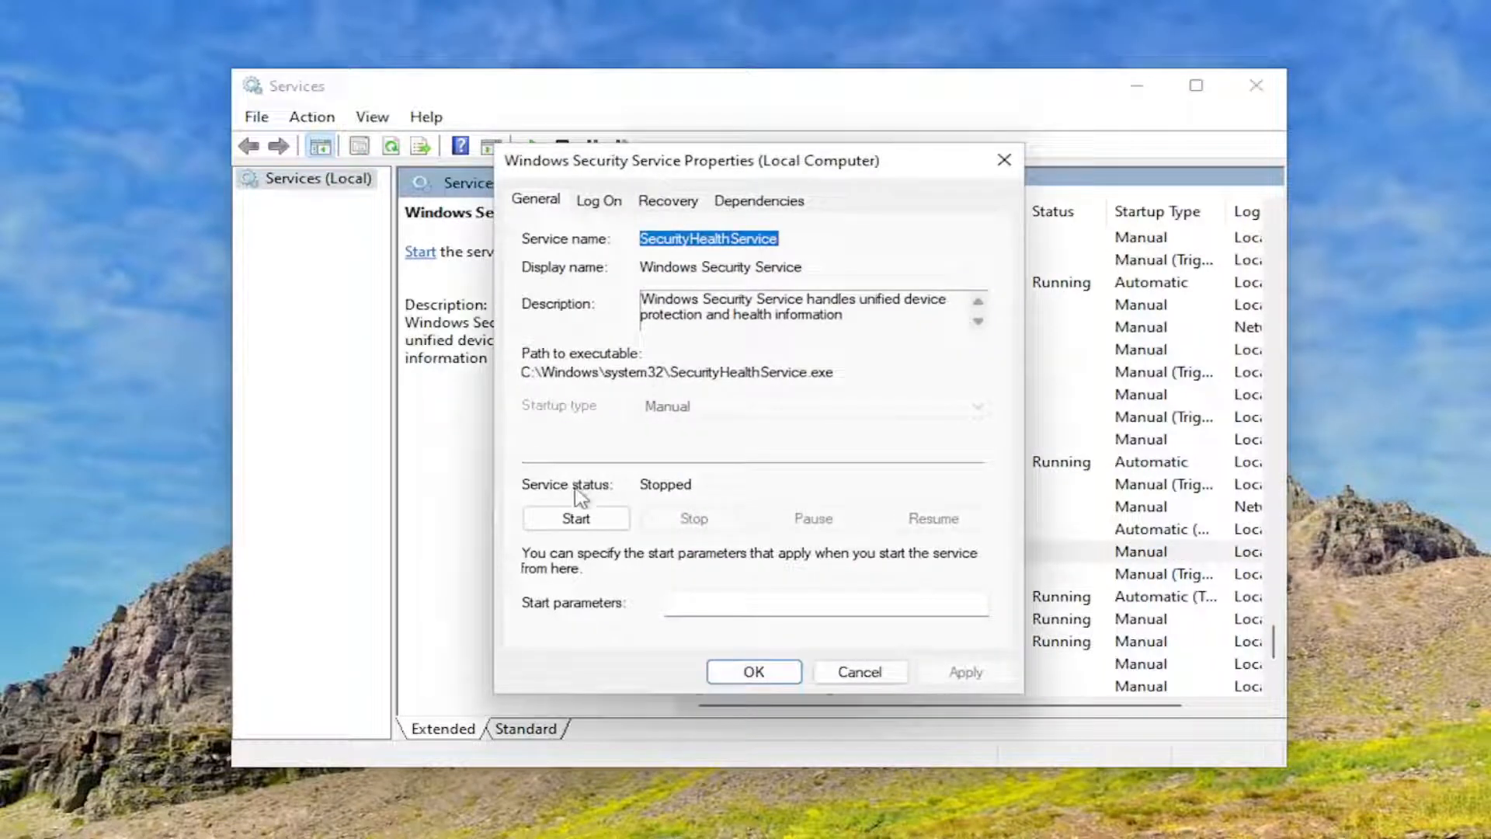
click(575, 519)
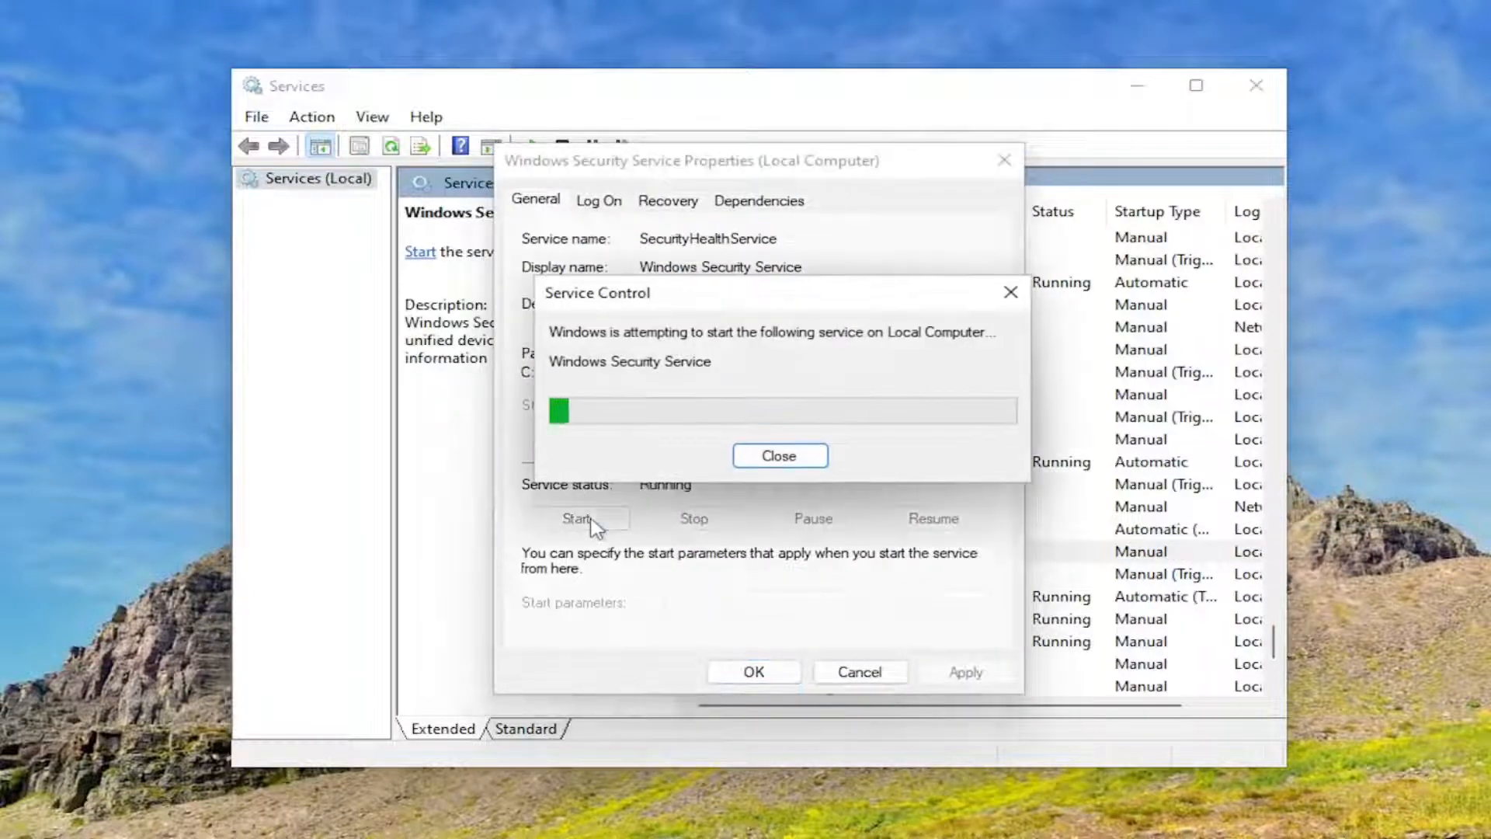
click(778, 455)
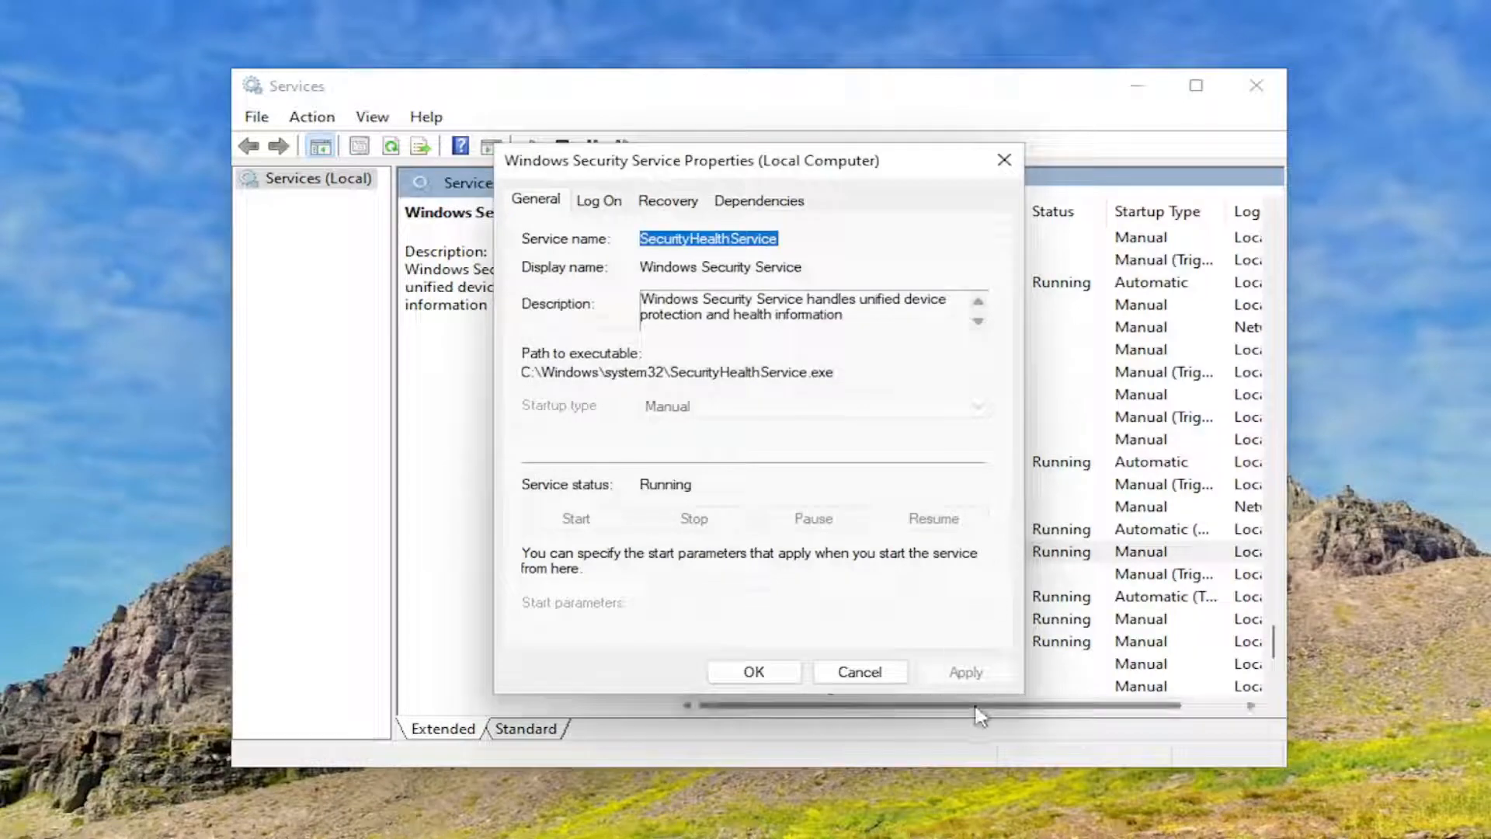
click(857, 671)
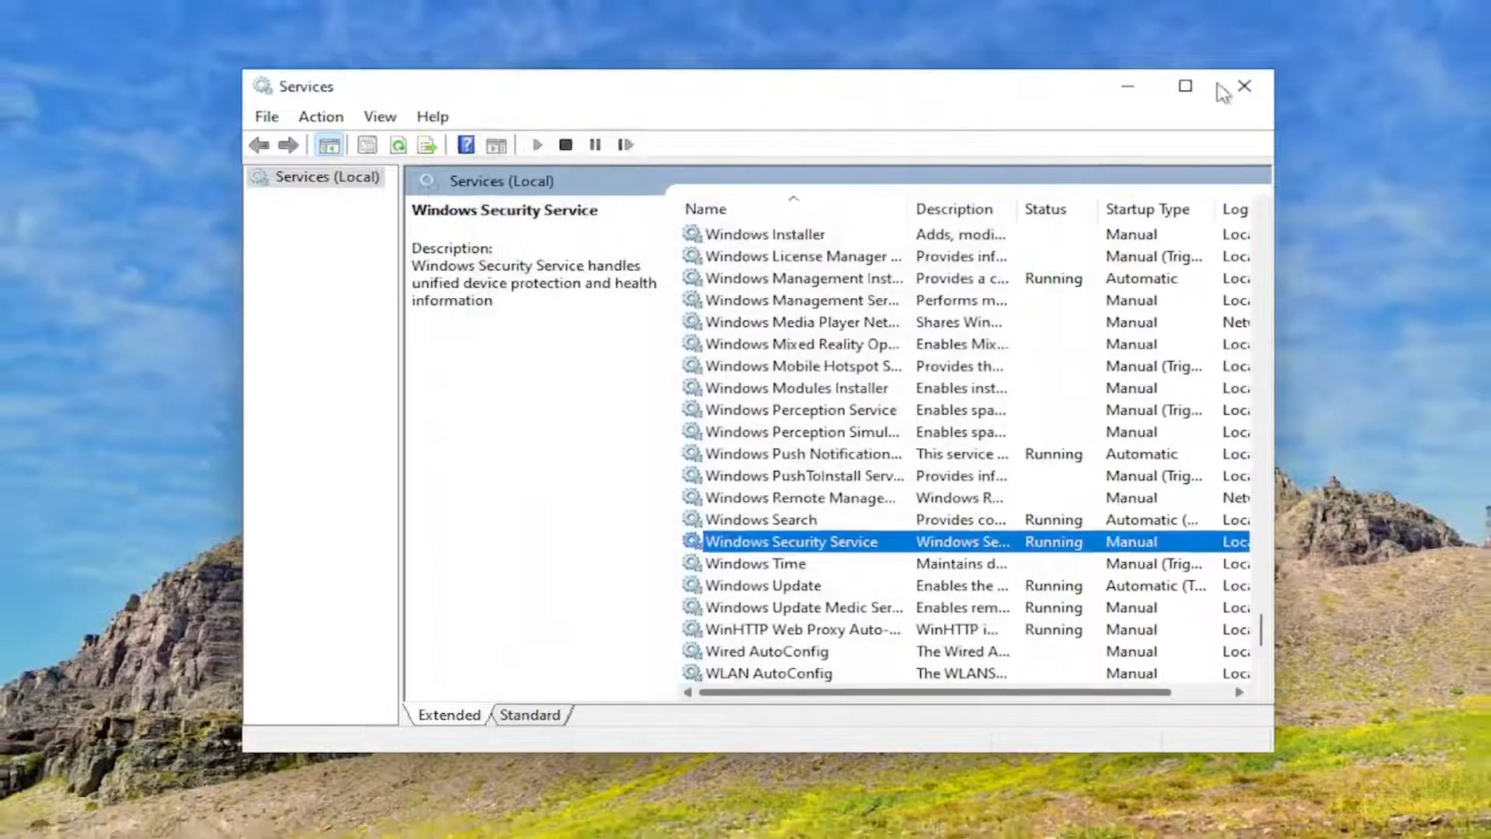
click(1245, 85)
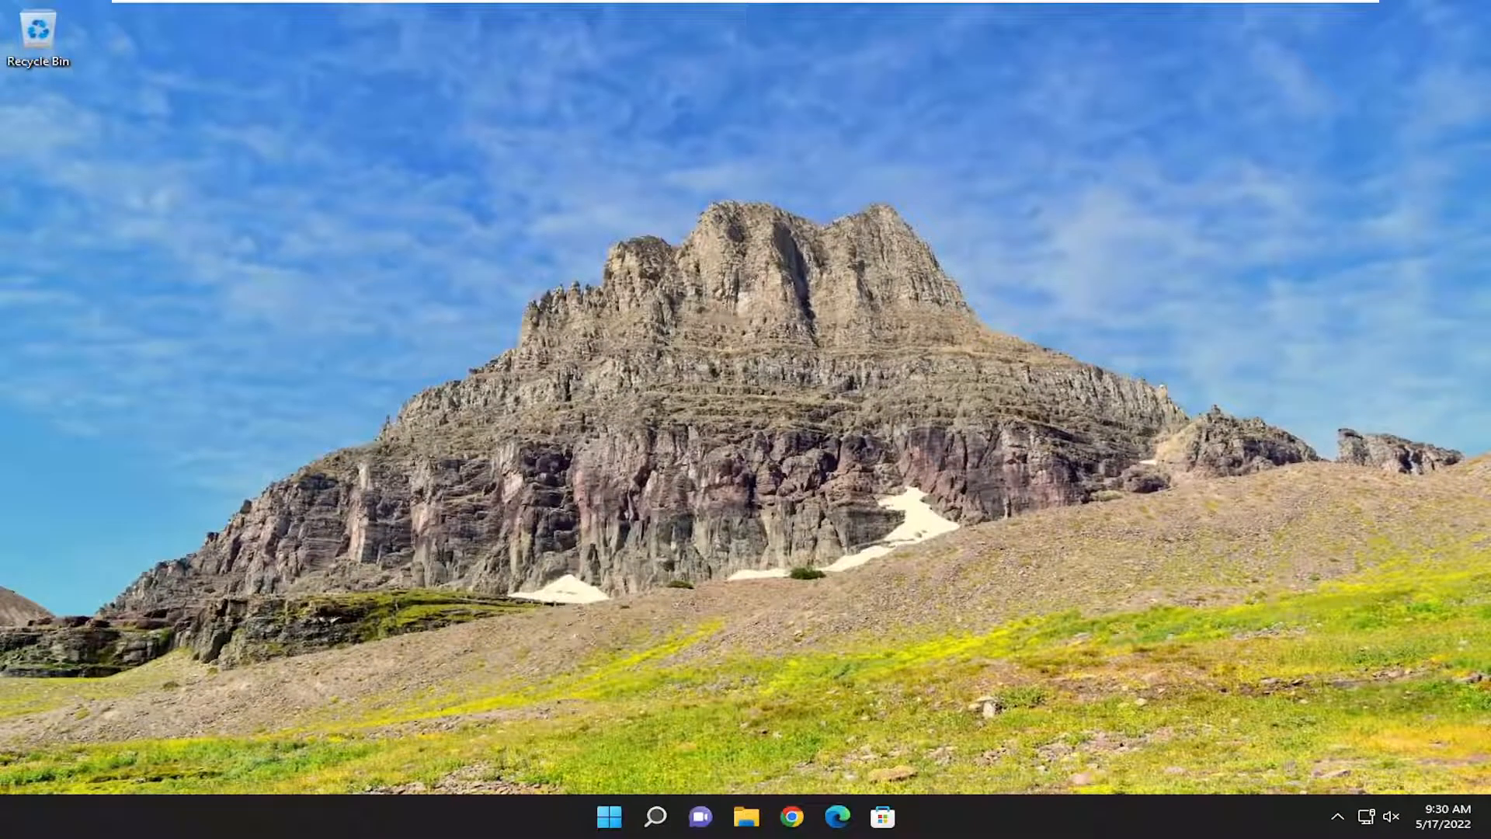